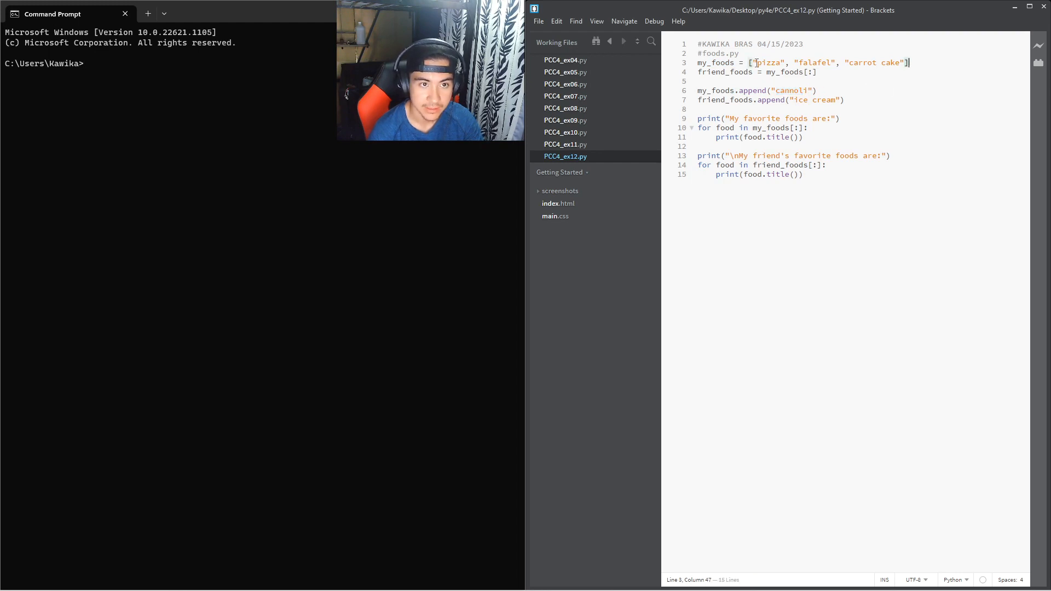
Step: Create a blank file and save it as PCC4_ex13.py in the py4e folder
left_click(750, 63)
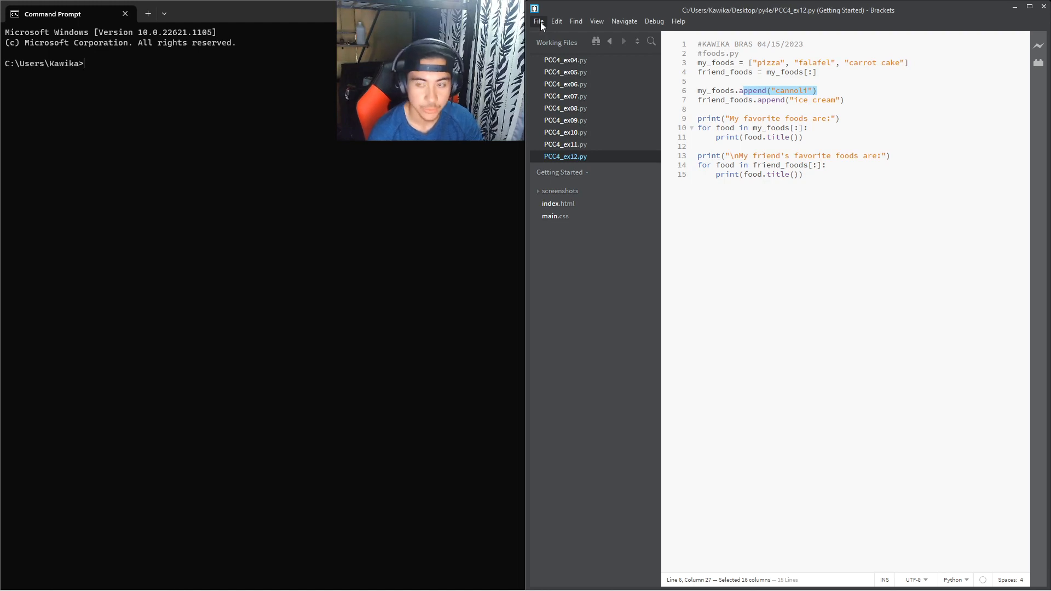
left_click(556, 35)
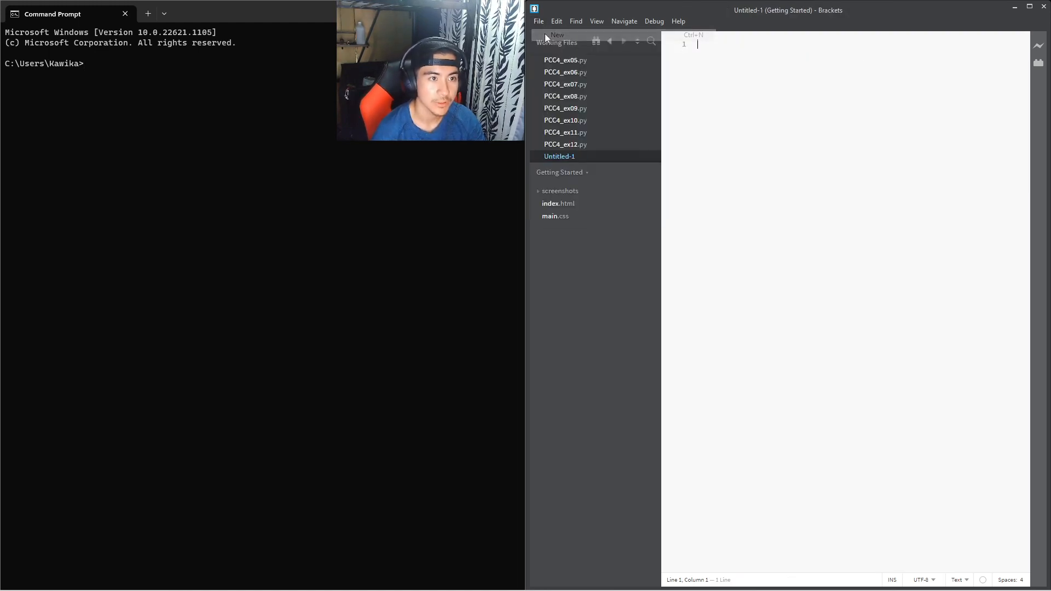
left_click(538, 21)
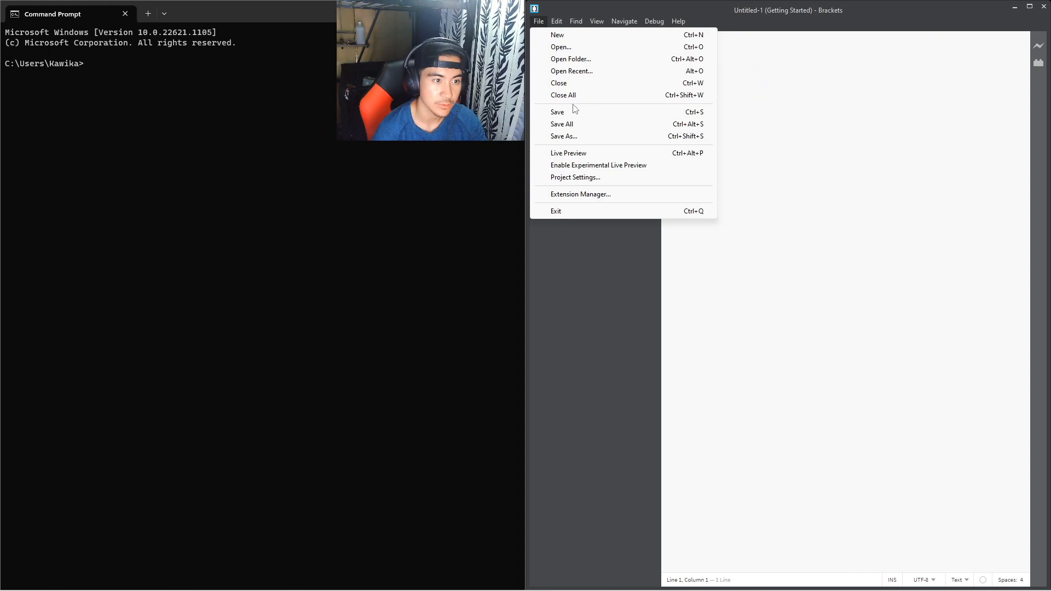
left_click(564, 136)
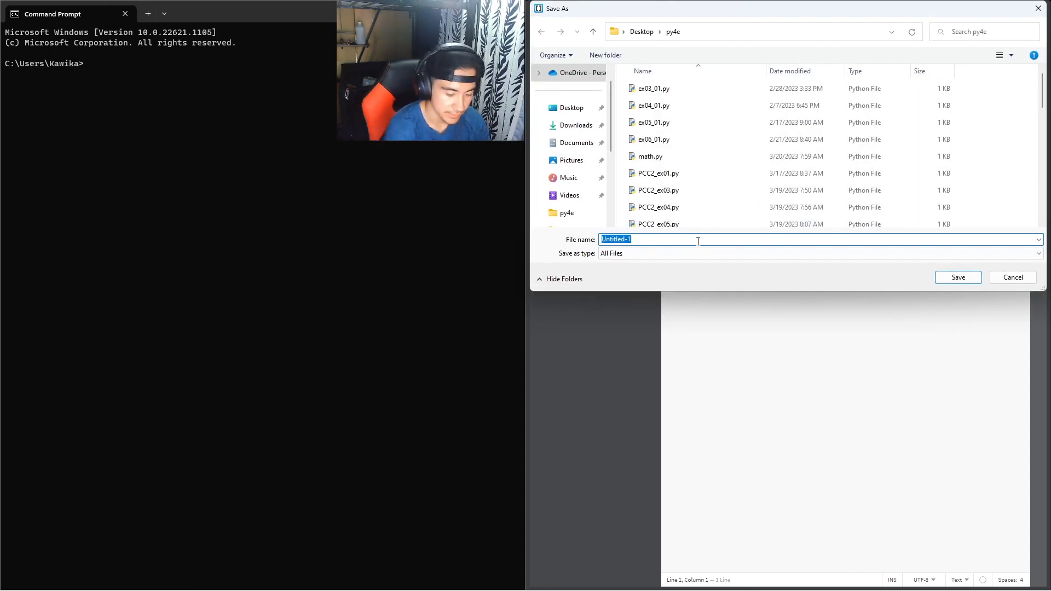
type("PCC4_ex13.p")
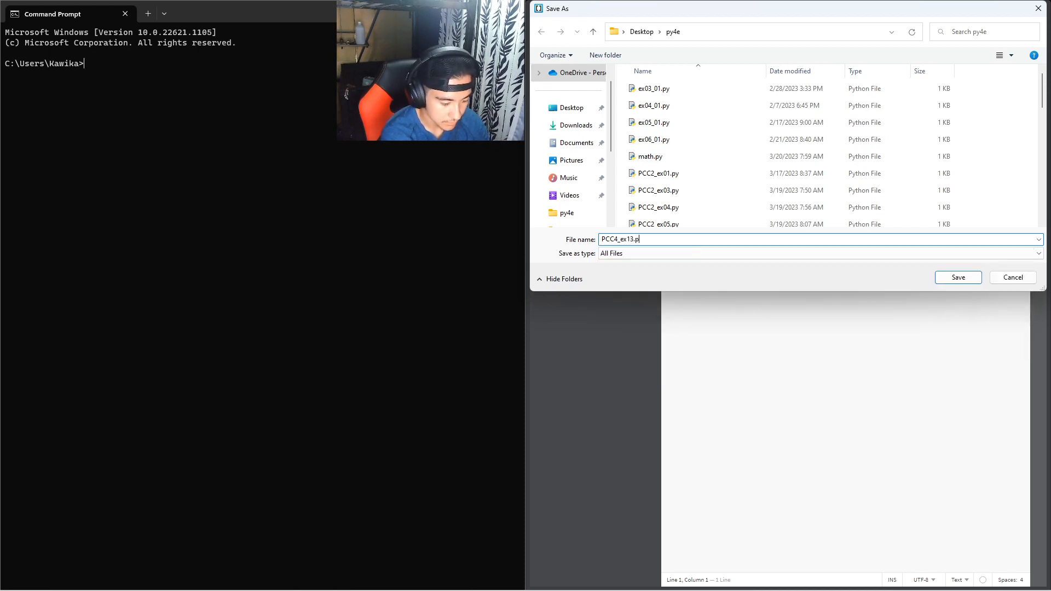
left_click(956, 277)
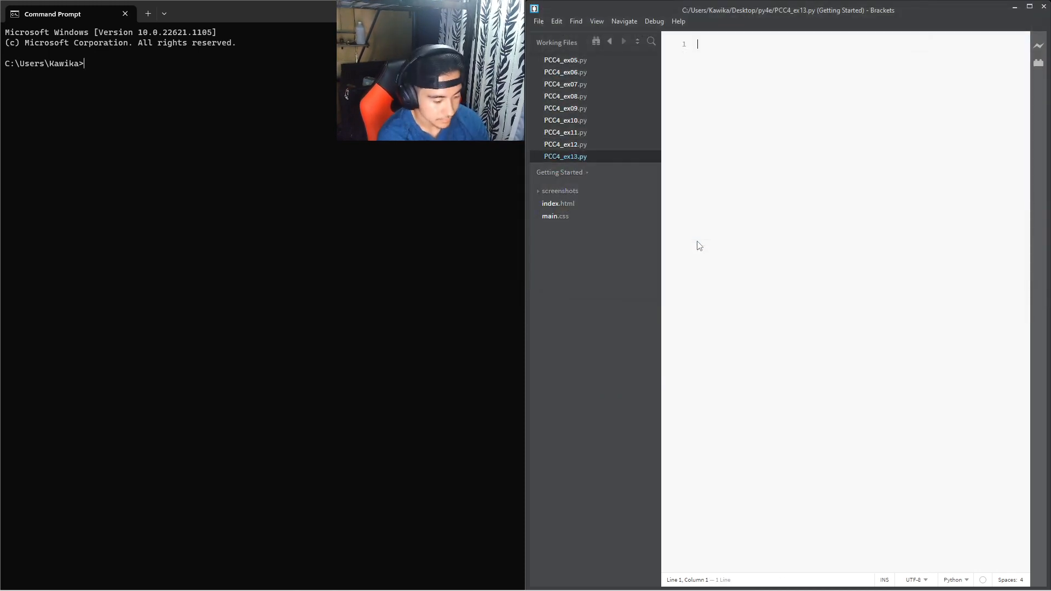
Step: Type a '#KAWIKA BRAS' author comment with the date, then a '#Buffet List' comment line
type("#KAWIKA BR")
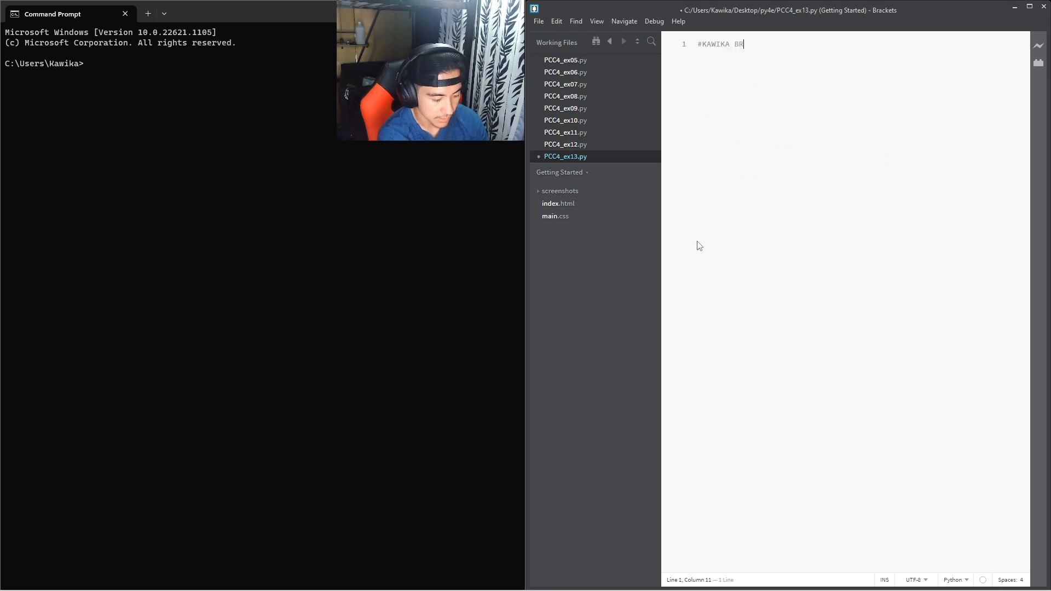
type("AS 6")
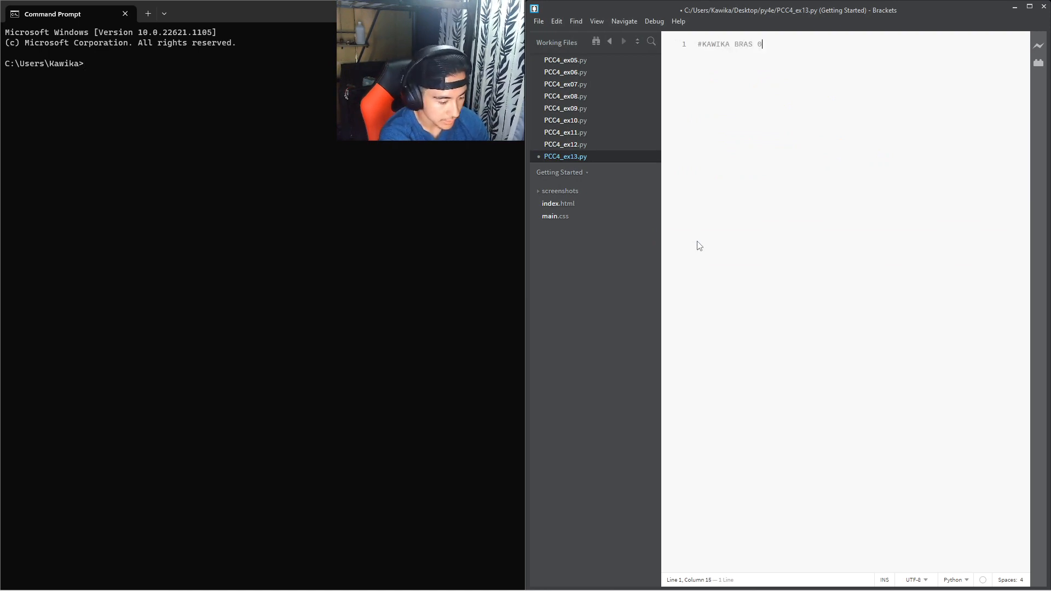
type("4/1")
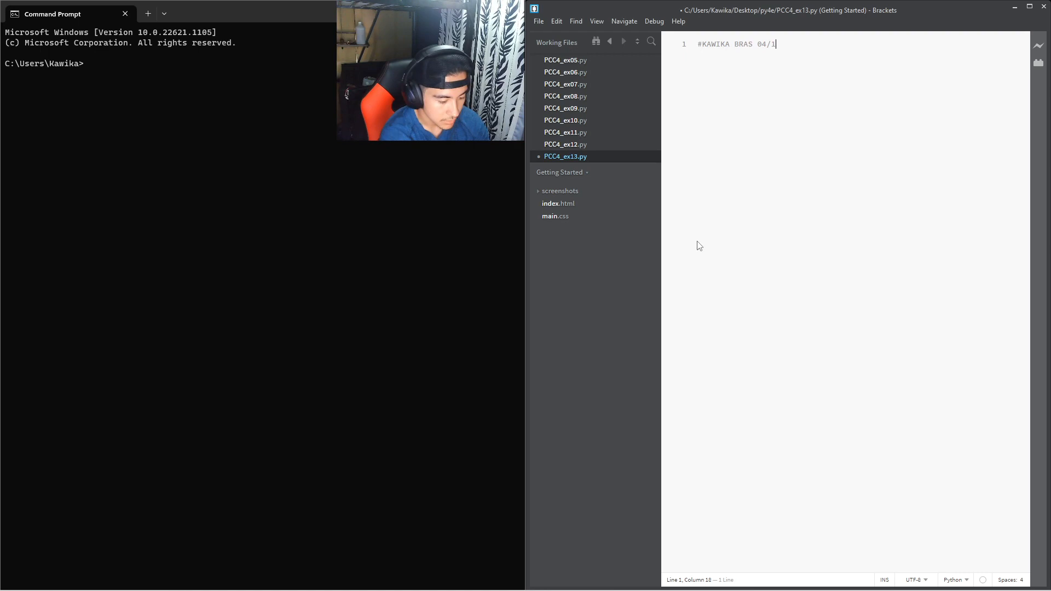
type("6/202")
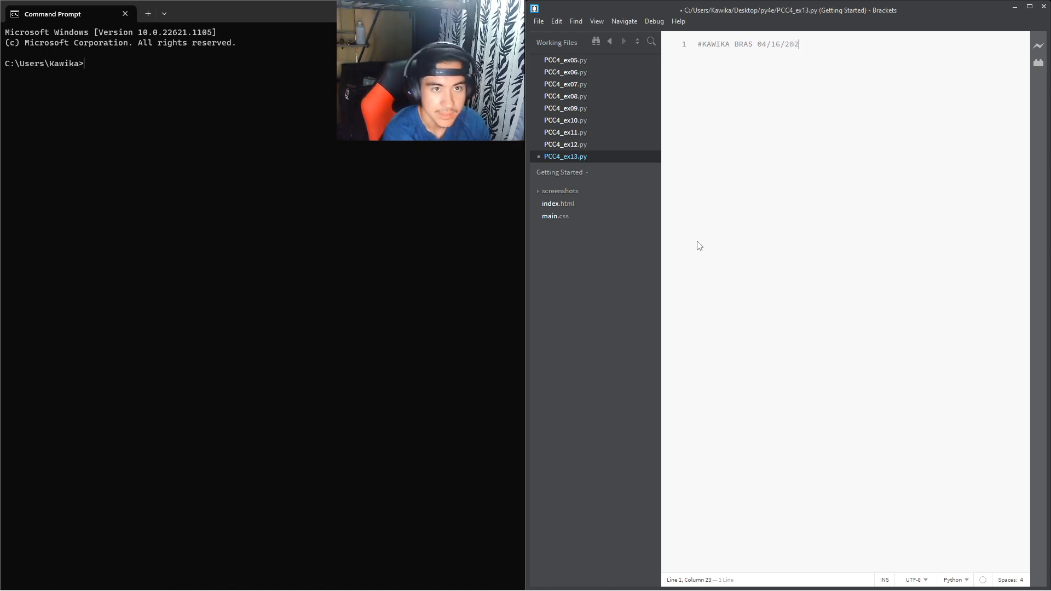
key("enter")
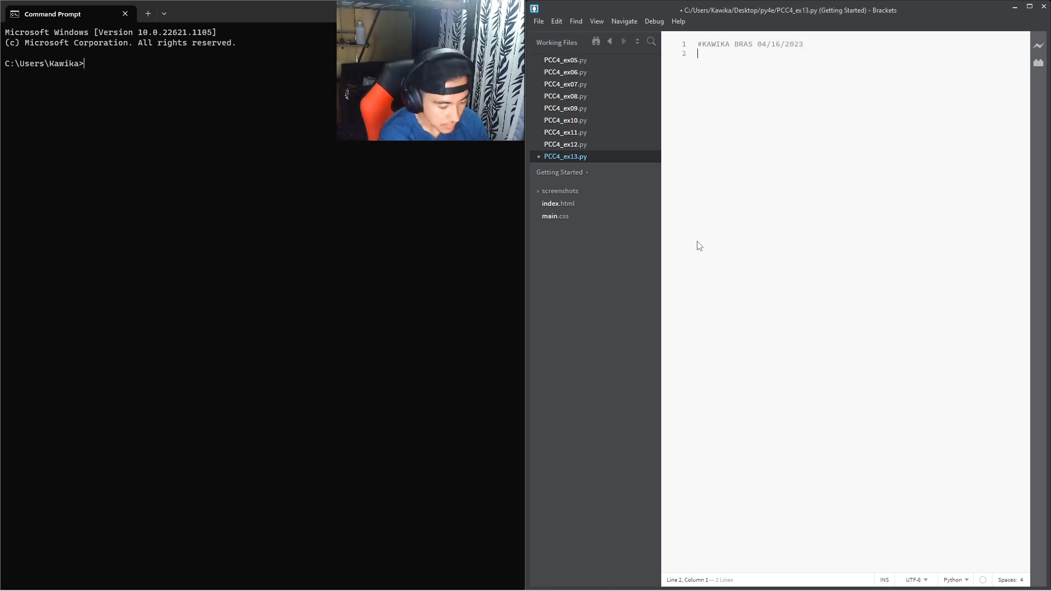
type("#Tup")
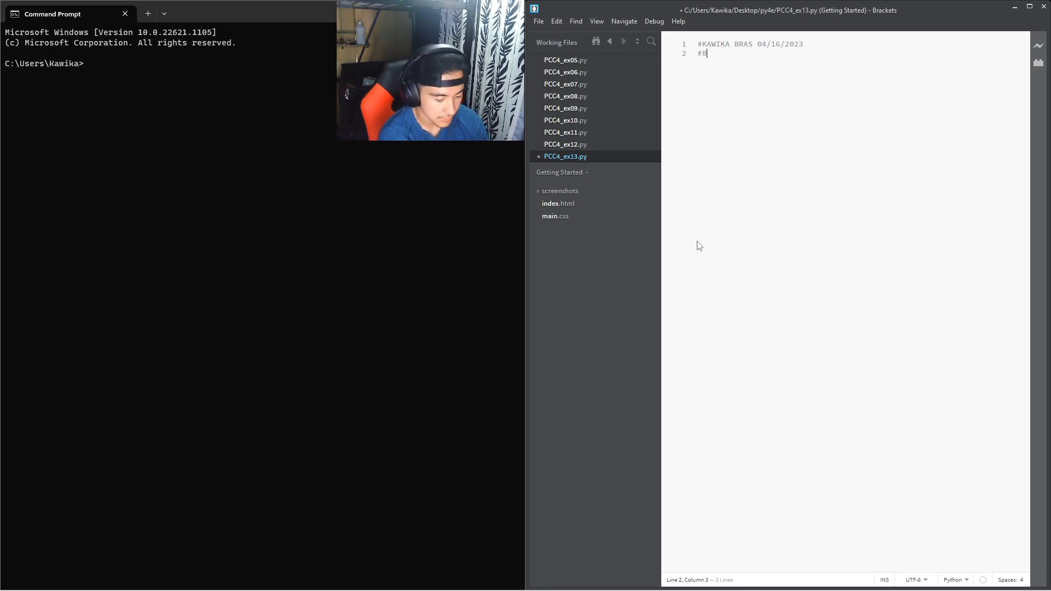
type("uffet List")
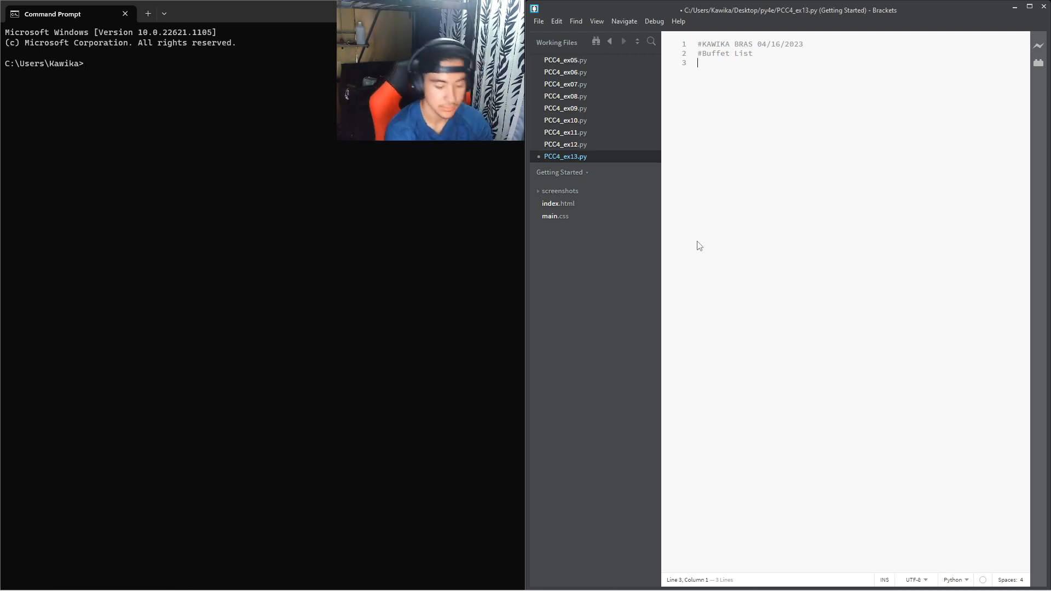
Step: Start line 3 with 'buffet_foods =' followed by tuple parentheses
type("buff")
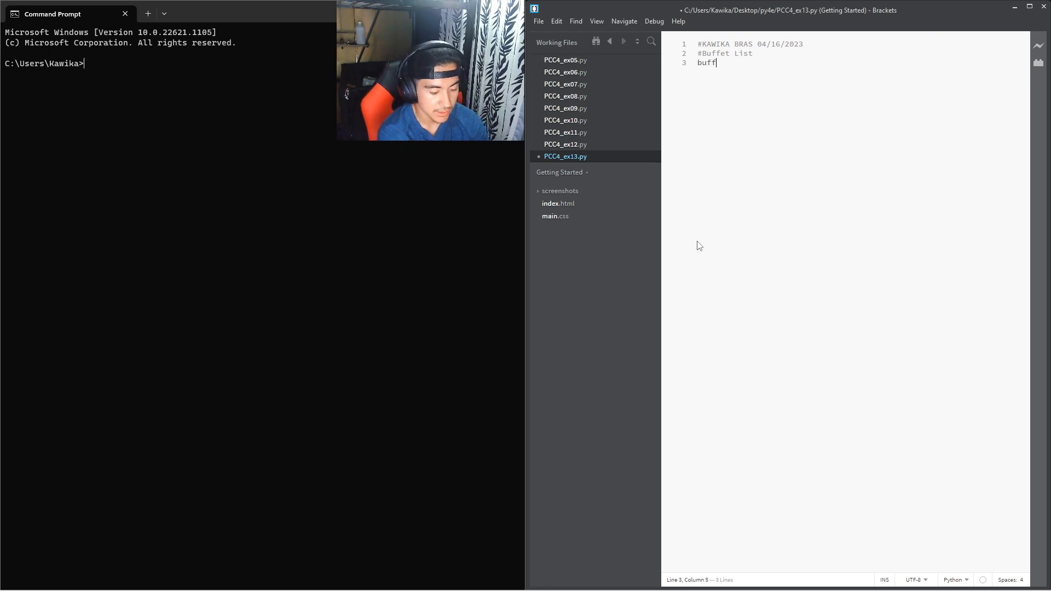
type("et")
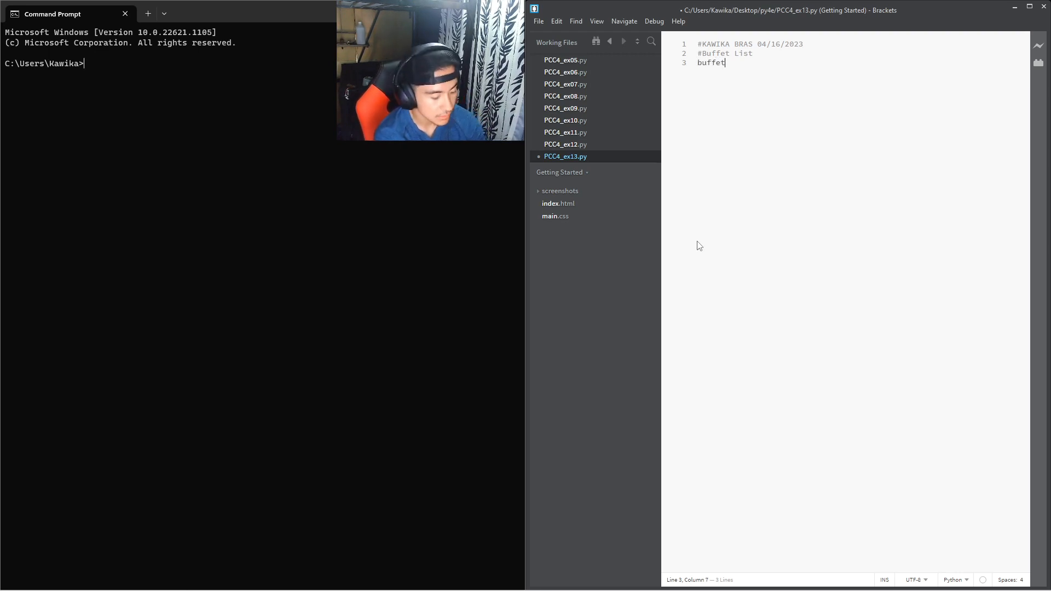
type("_foods")
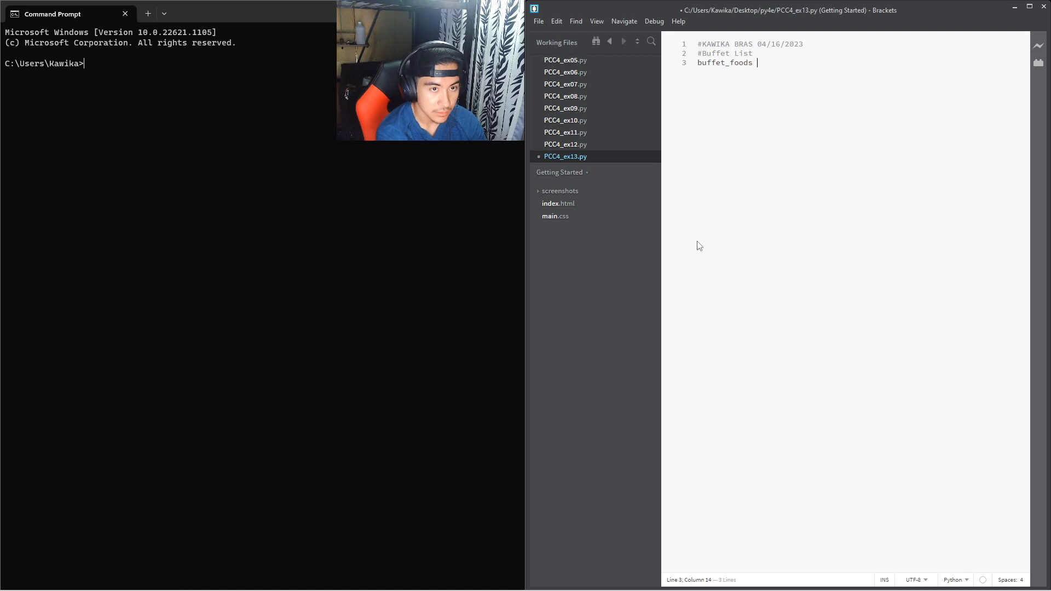
type("= []")
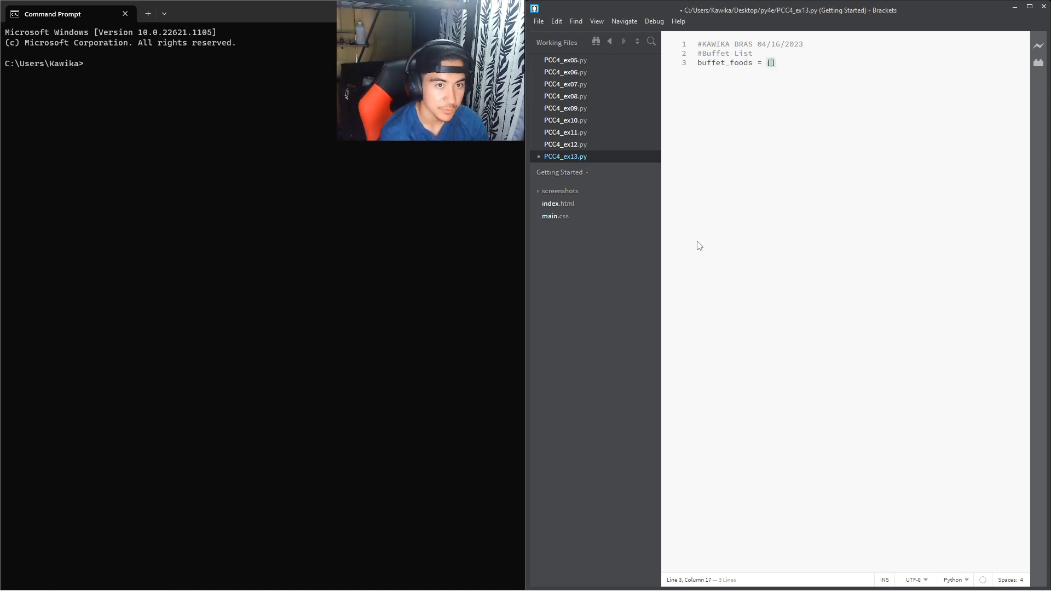
type("()")
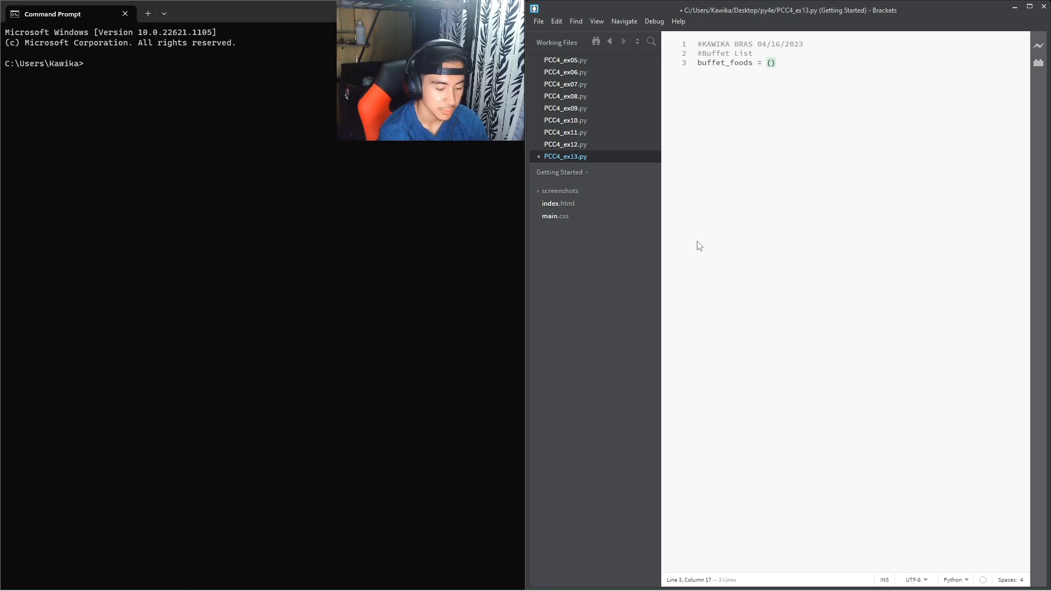
Step: Fill the tuple with banana, eggs, bacon, bagels and sausage links
type("\"")
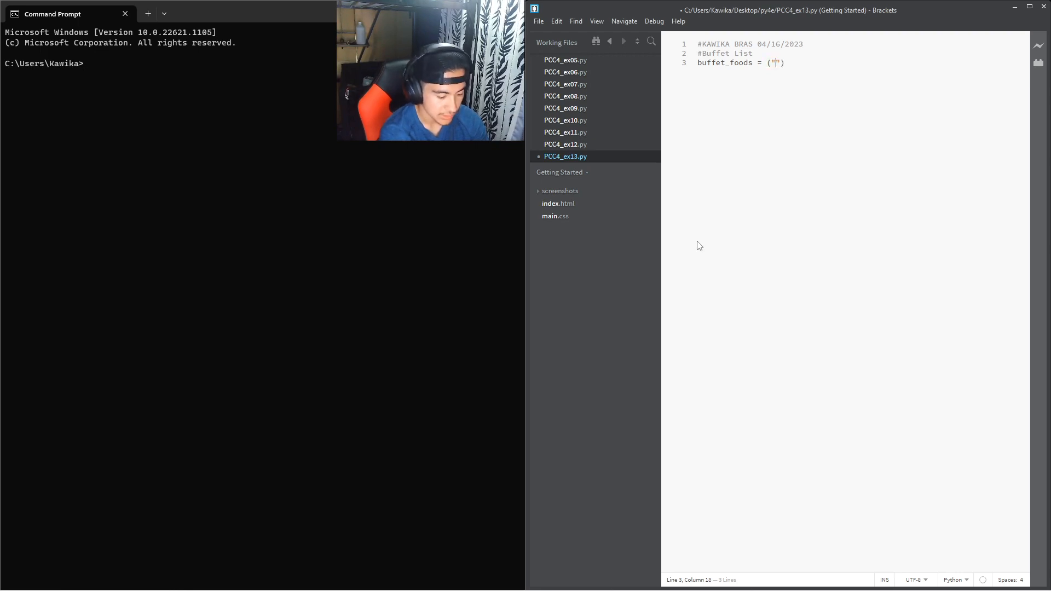
type("banana")
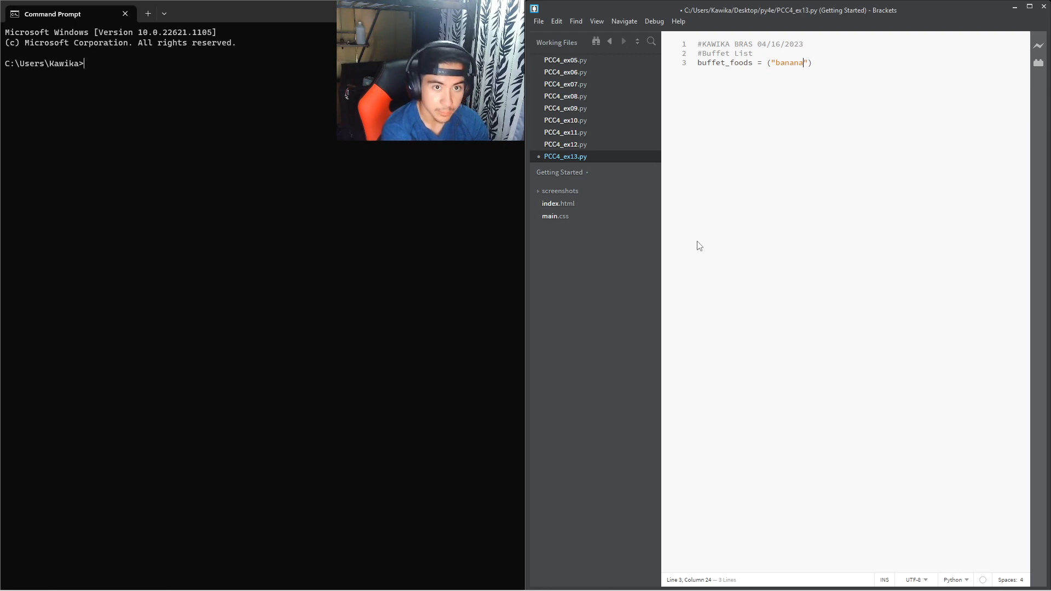
type(",")
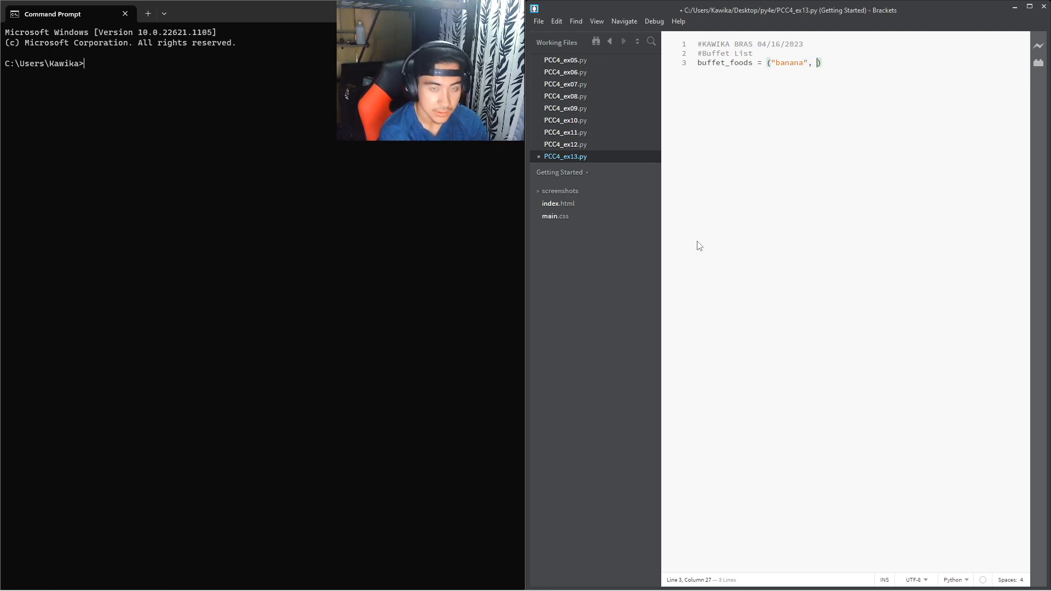
type("\"\"")
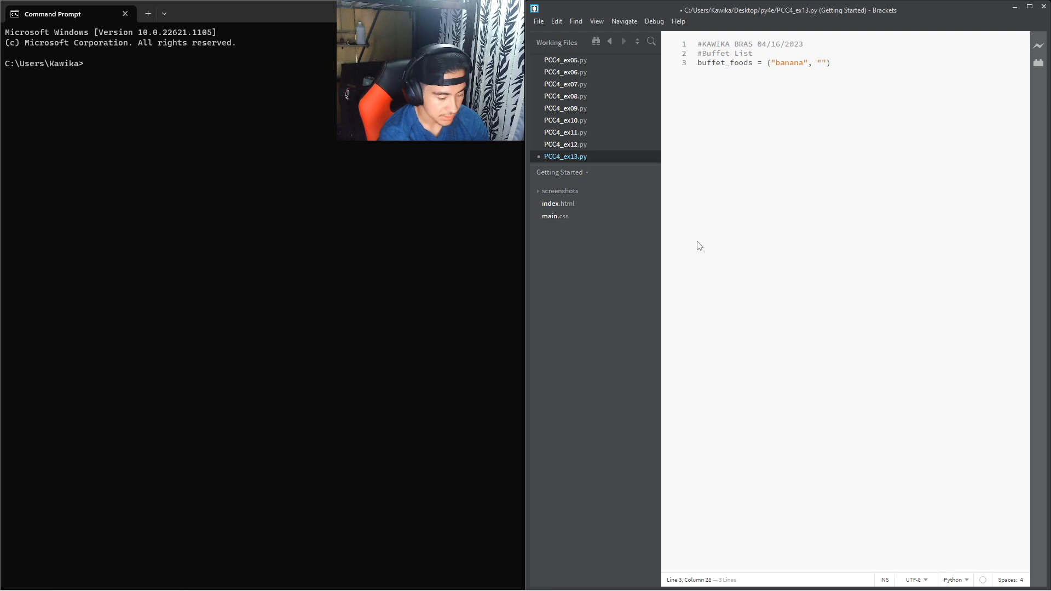
type("eggs\", \"bacon")
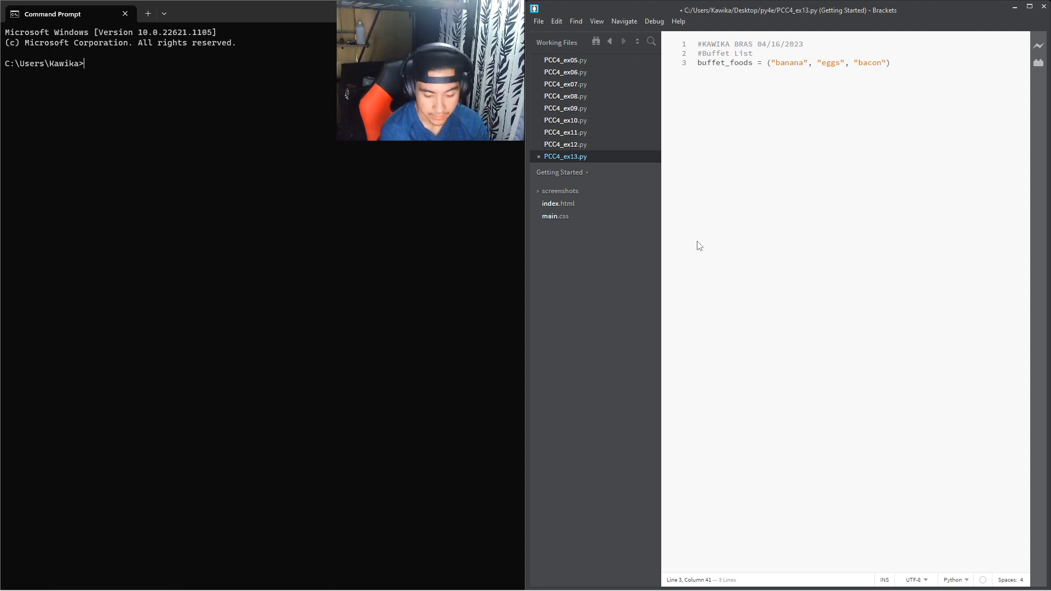
type(", \"bag")
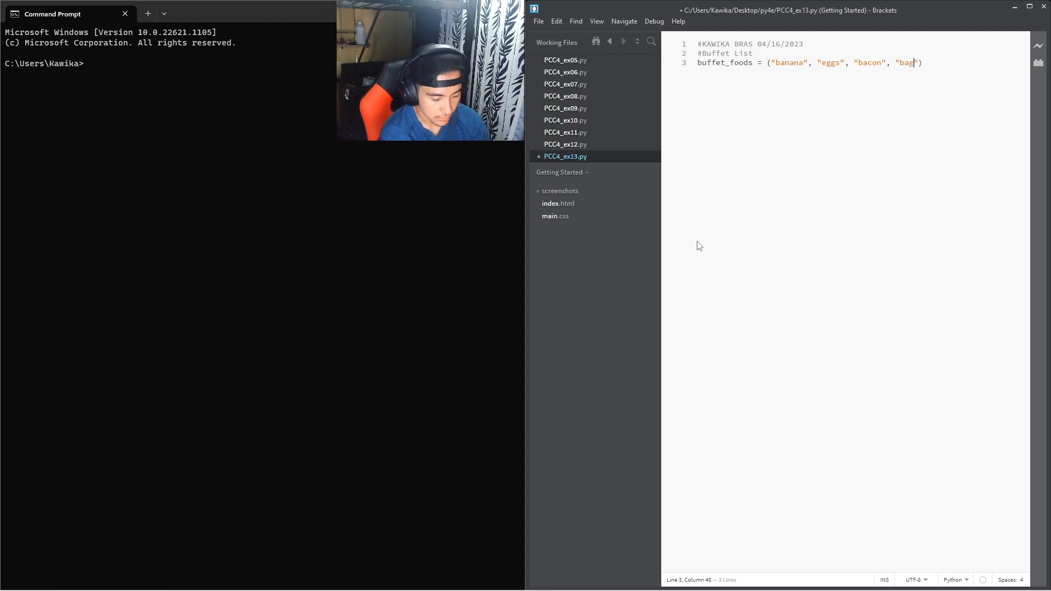
type("els")
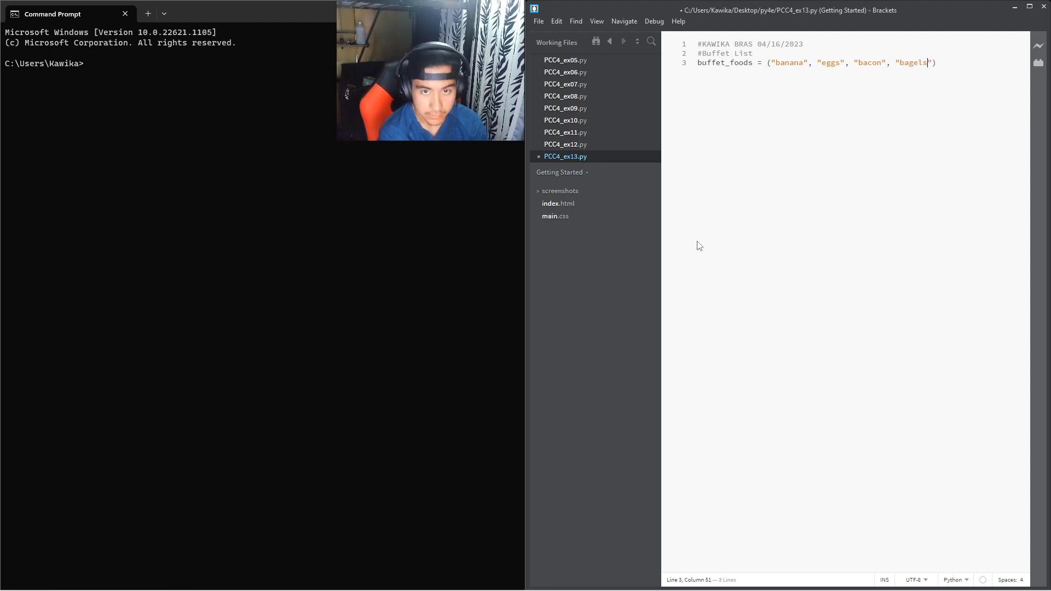
type("\"")
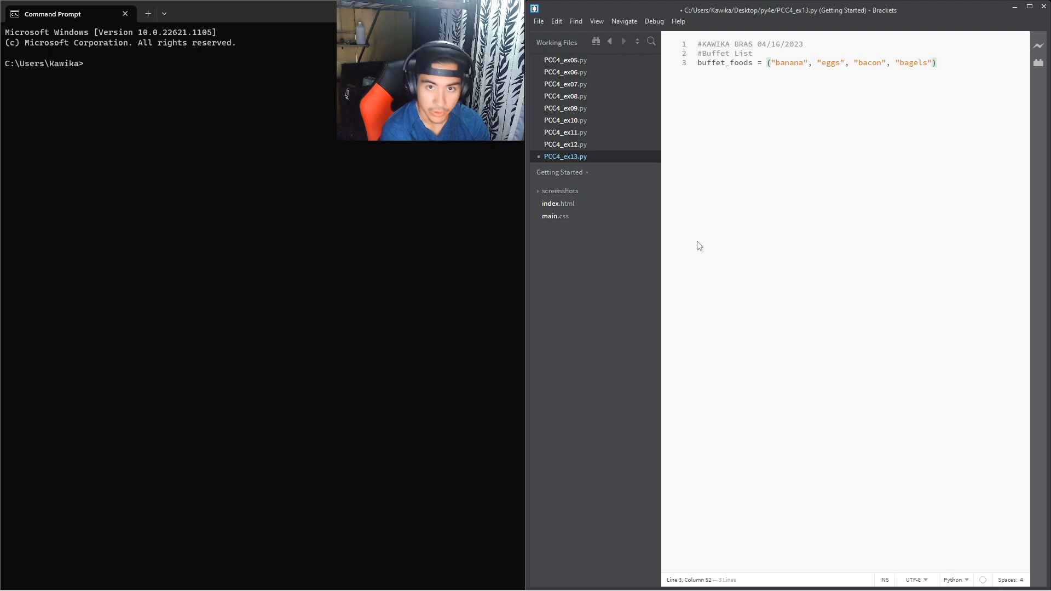
type(", \"sausage links\"")
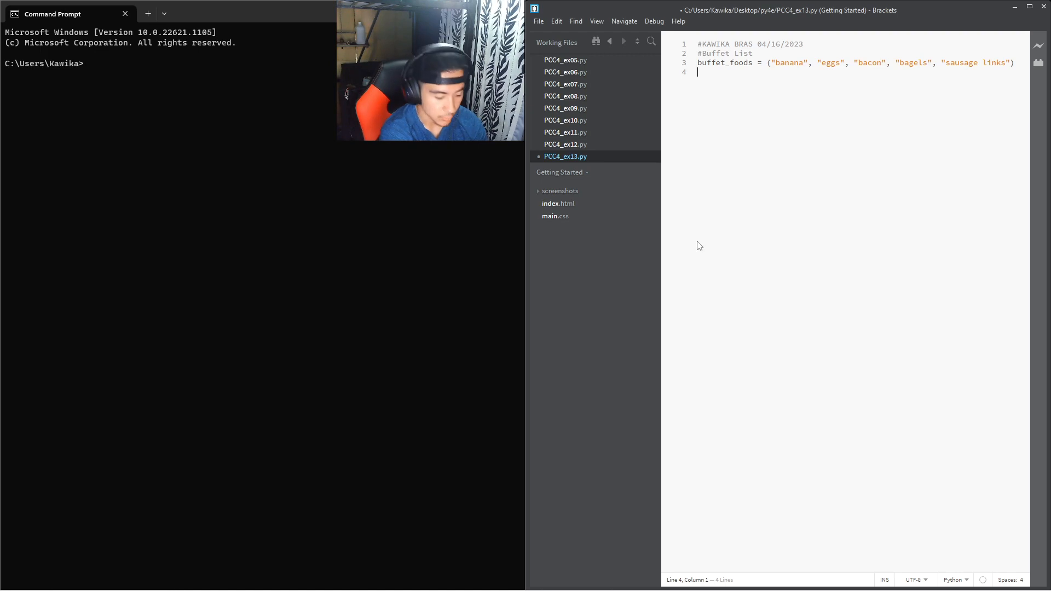
Step: Add 'for food in buffet_foods:' with print(food) as its body, and save
type("for")
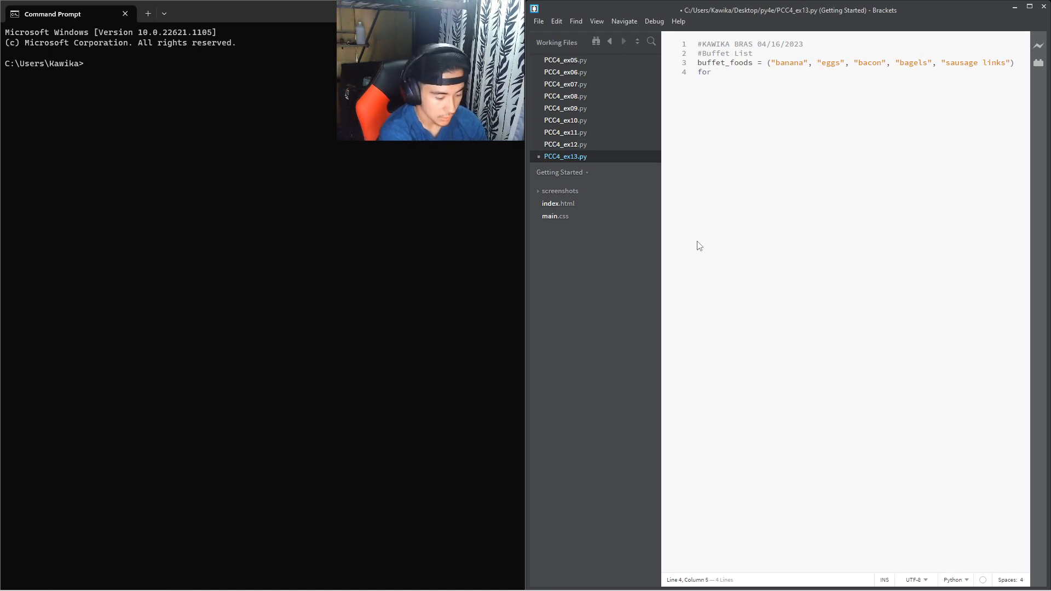
type("food i")
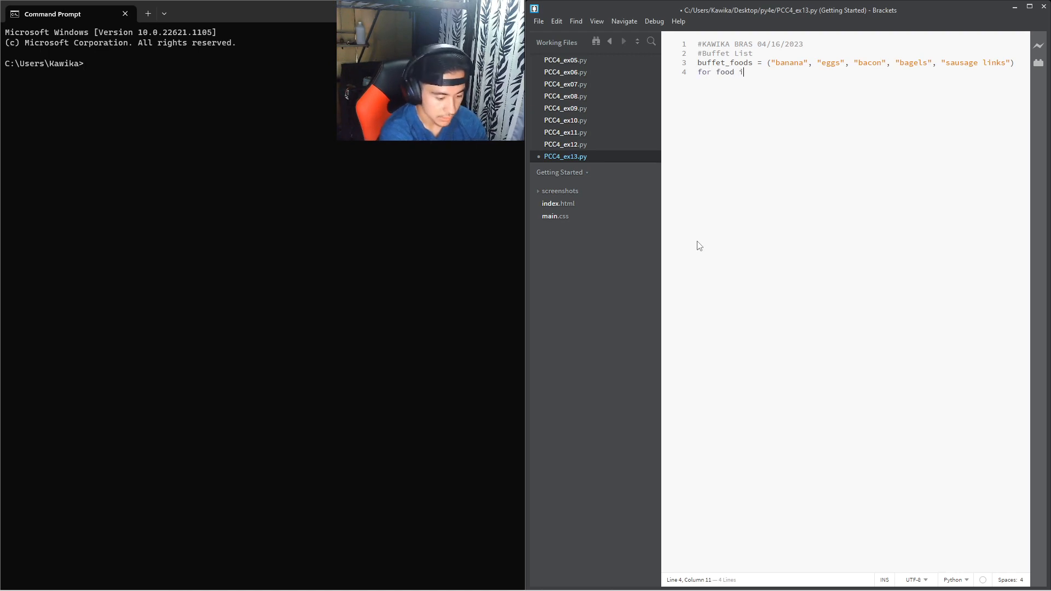
type("n")
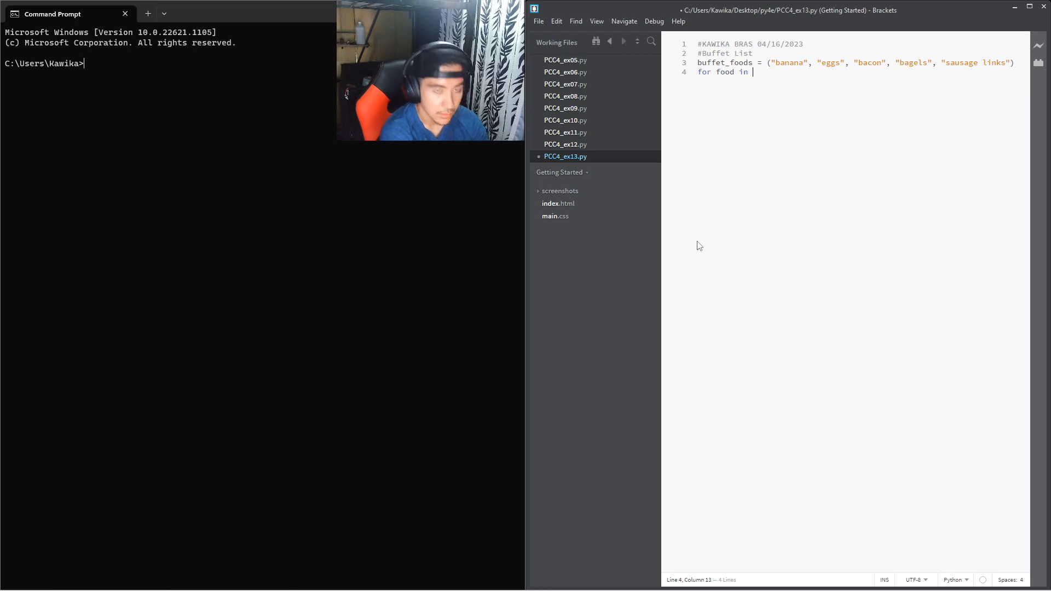
type("buffet_f")
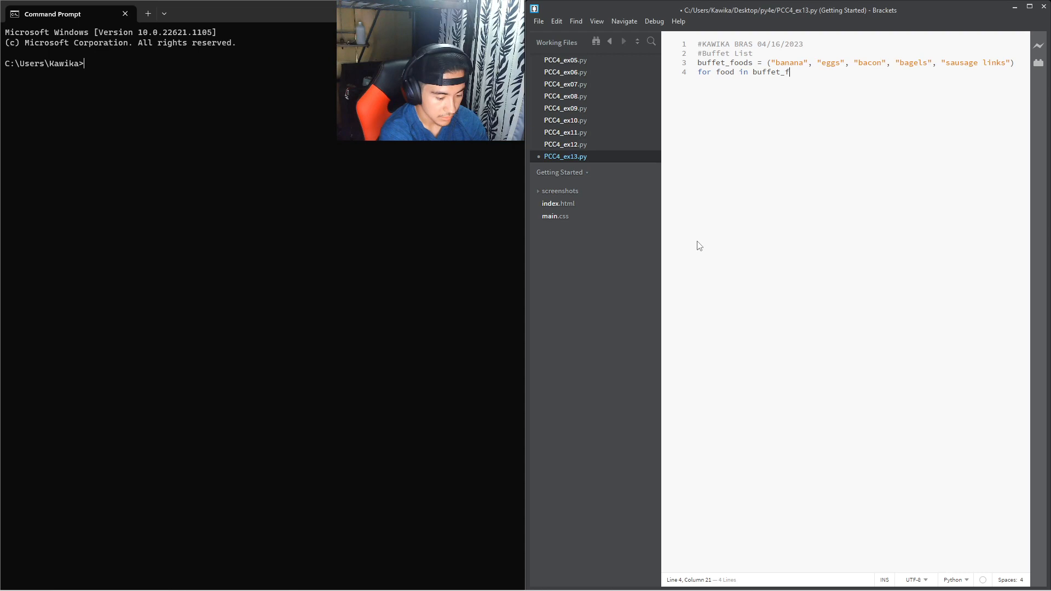
type("oods")
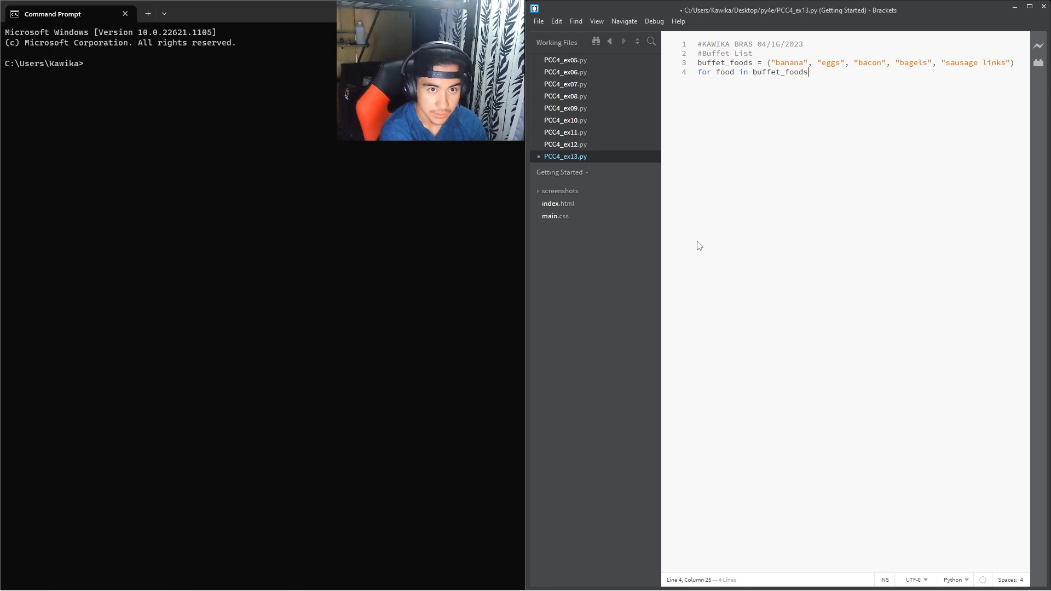
type(":")
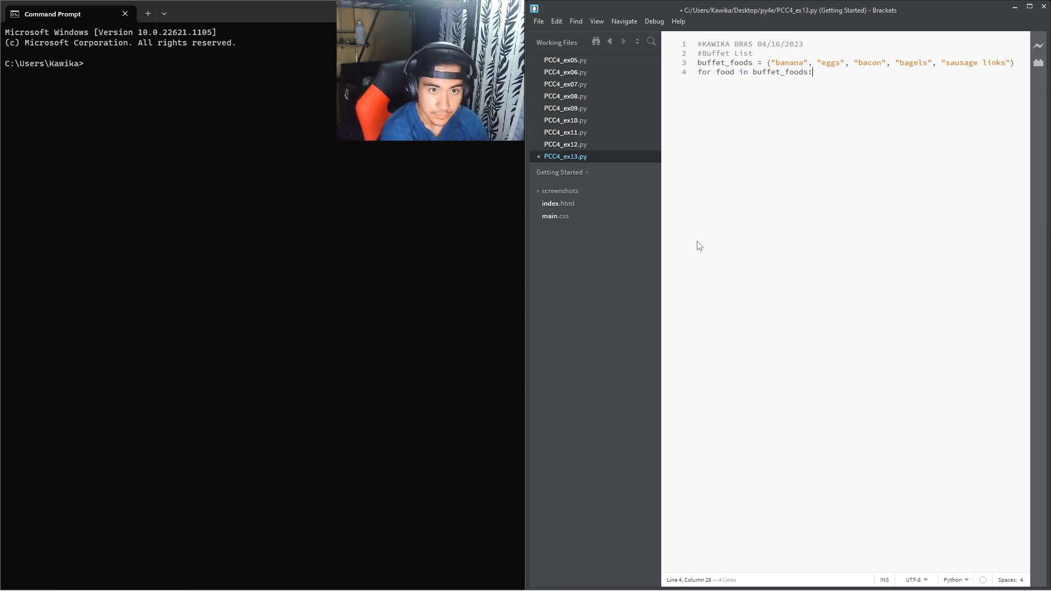
type("print")
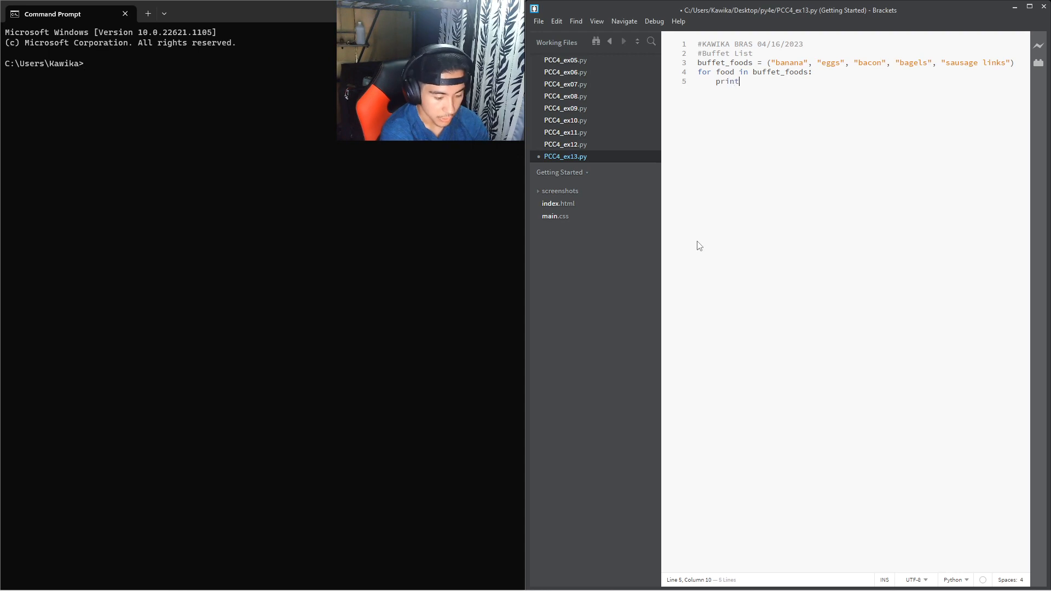
type("(food)")
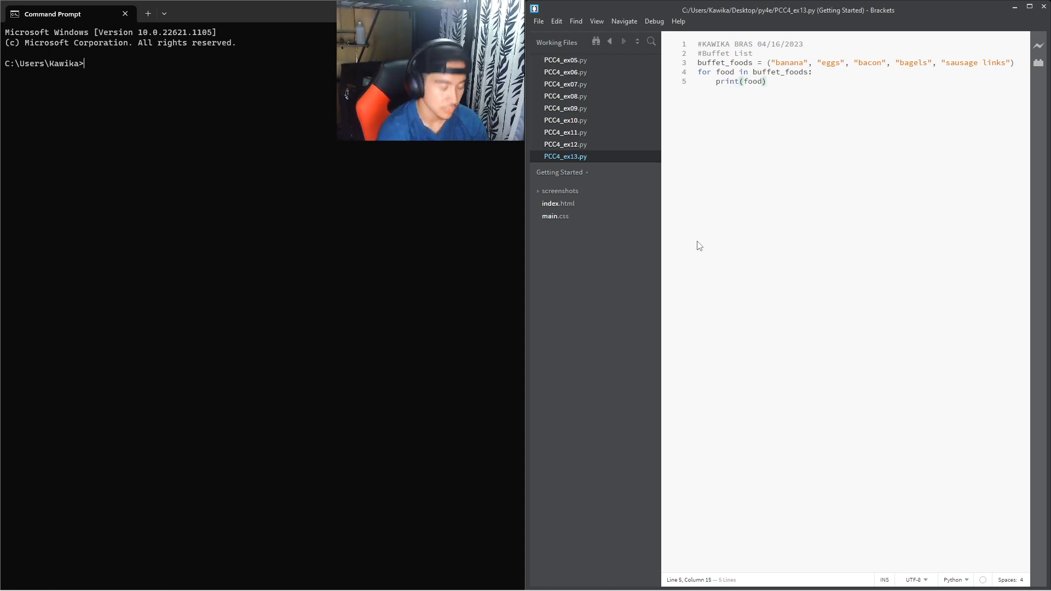
type("cd")
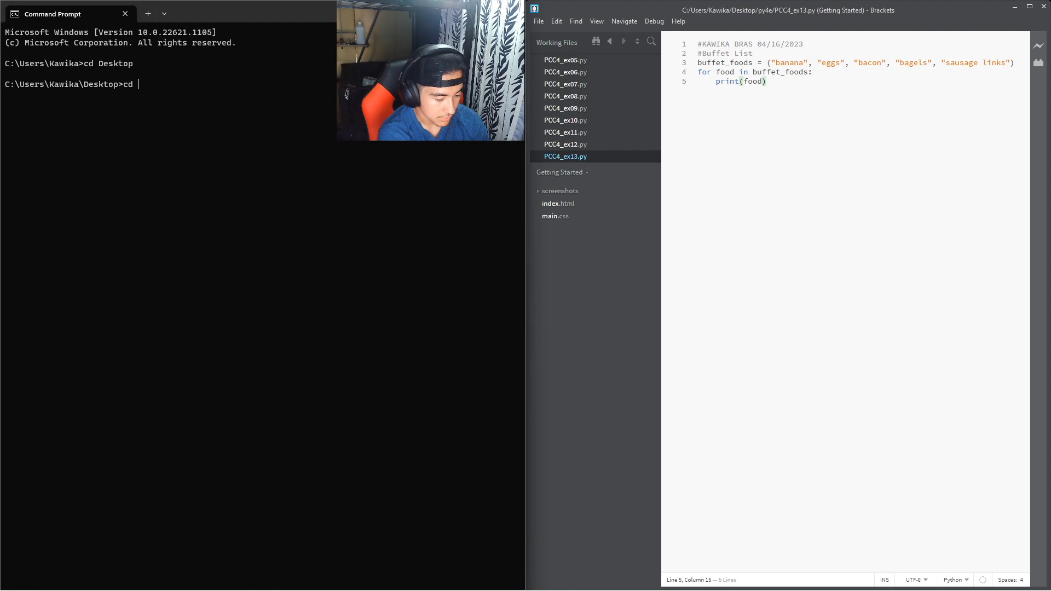
Step: Change into Desktop\py4e, run PCC4_ex13.py, and highlight the sausage links output
type("py4e")
type("PCC")
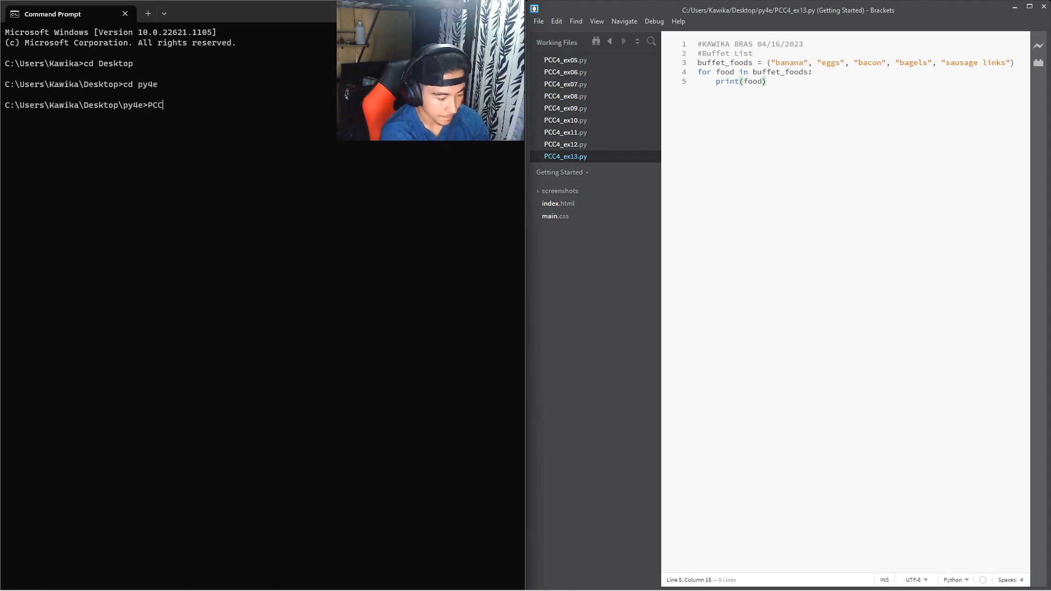
type("4_ex13.py")
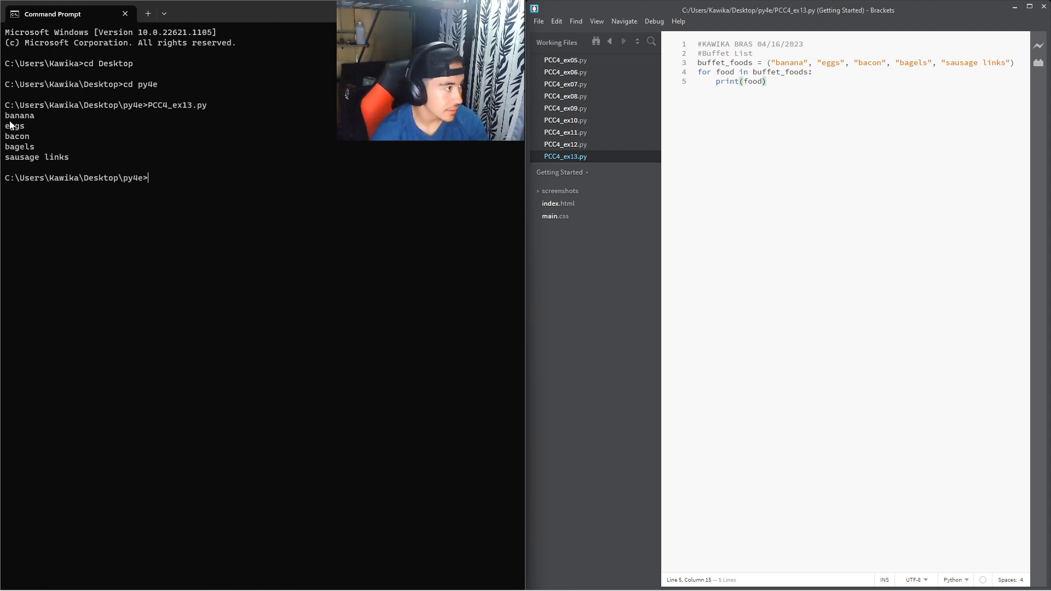
double_click(17, 136)
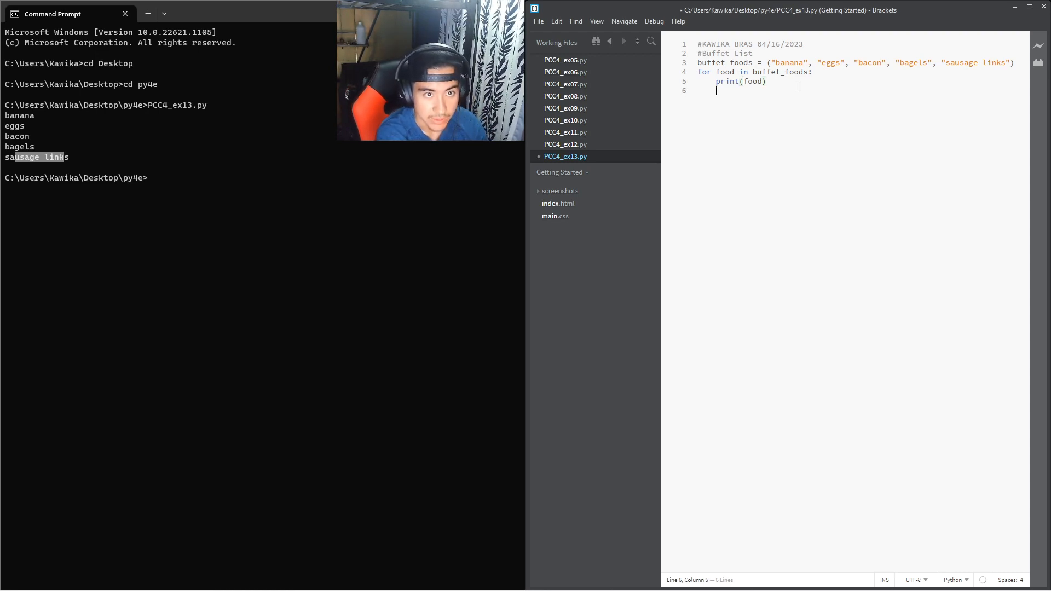
Step: Add 'buffet_foods[0] = "pizza"' on a new line after the loop, and save
key("enter")
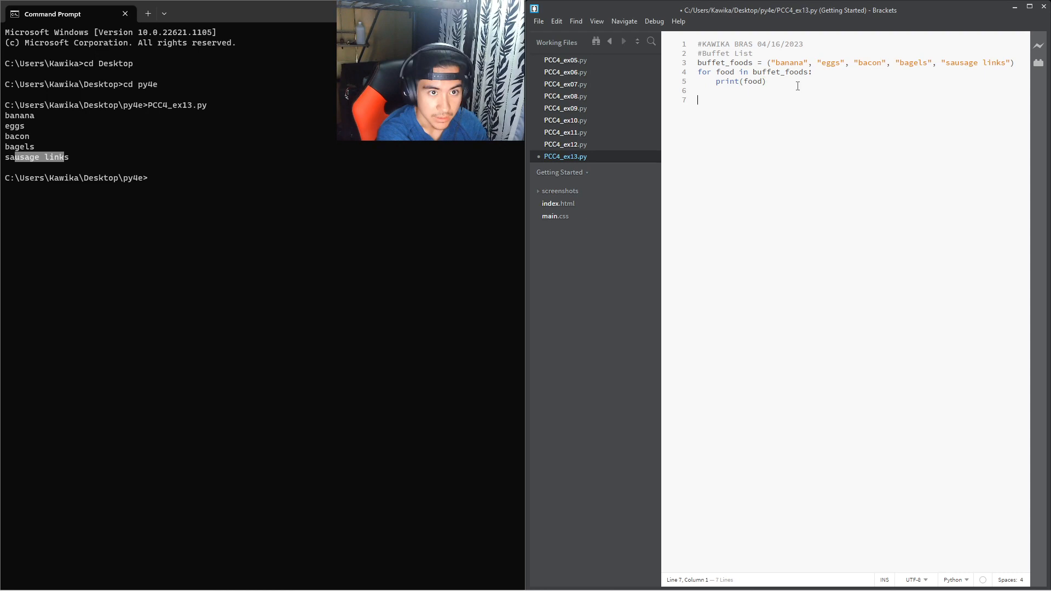
type("buff")
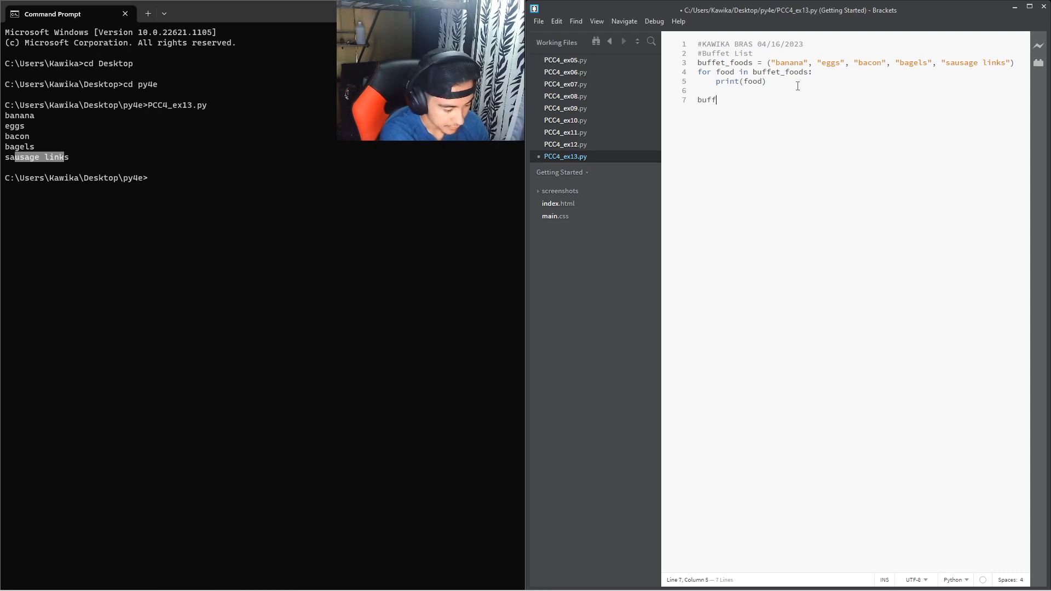
type("et_food")
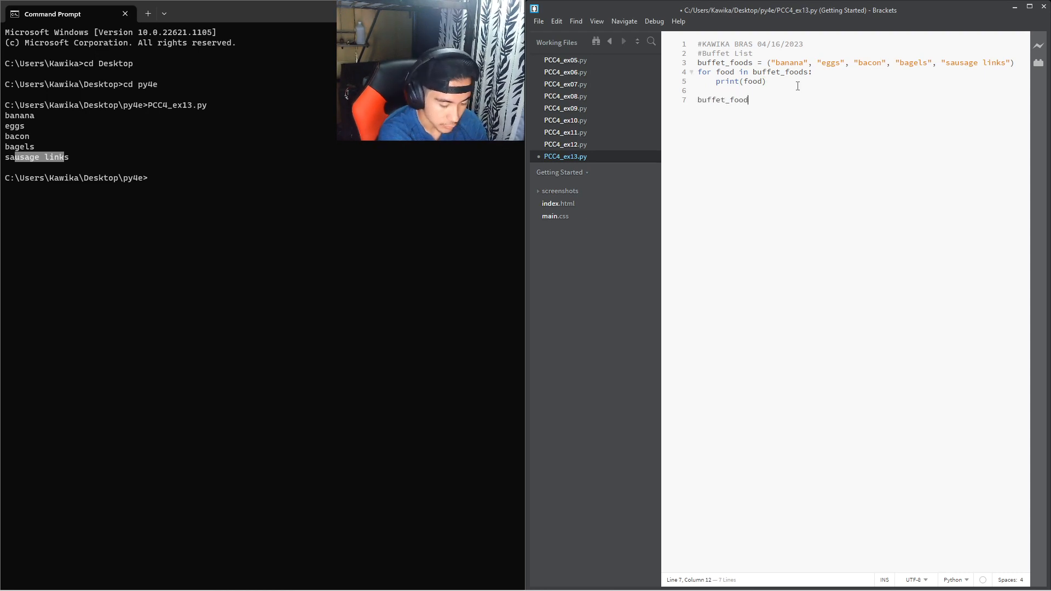
type("s[0] =")
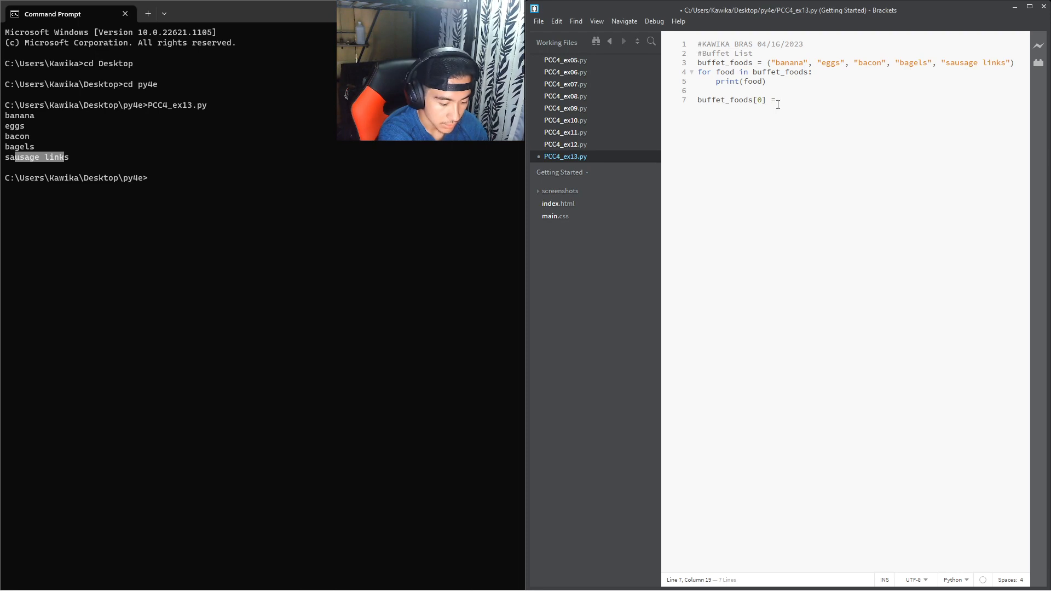
type("\"pizz\"")
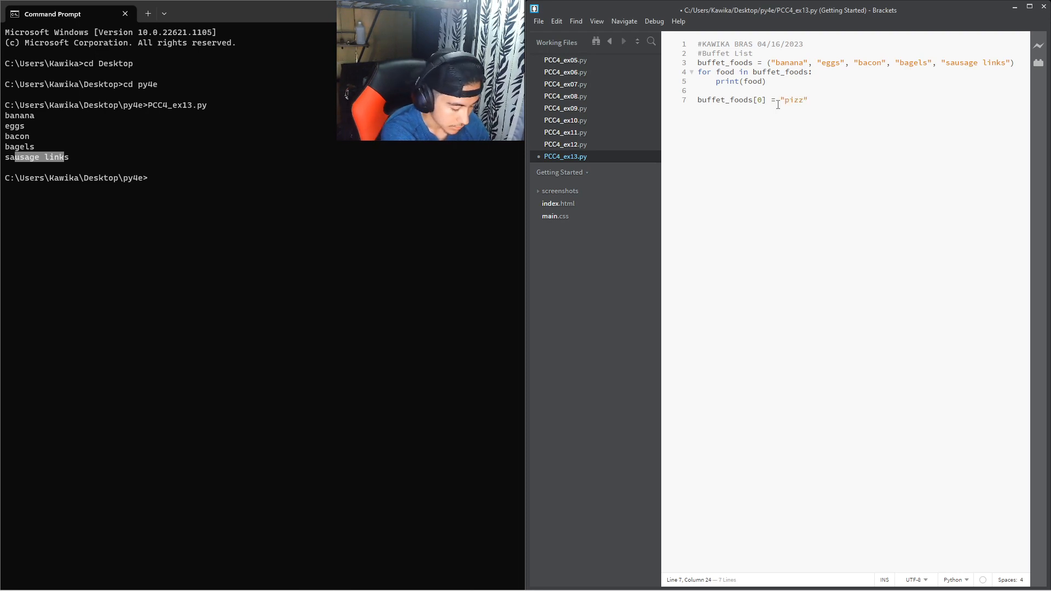
type("a")
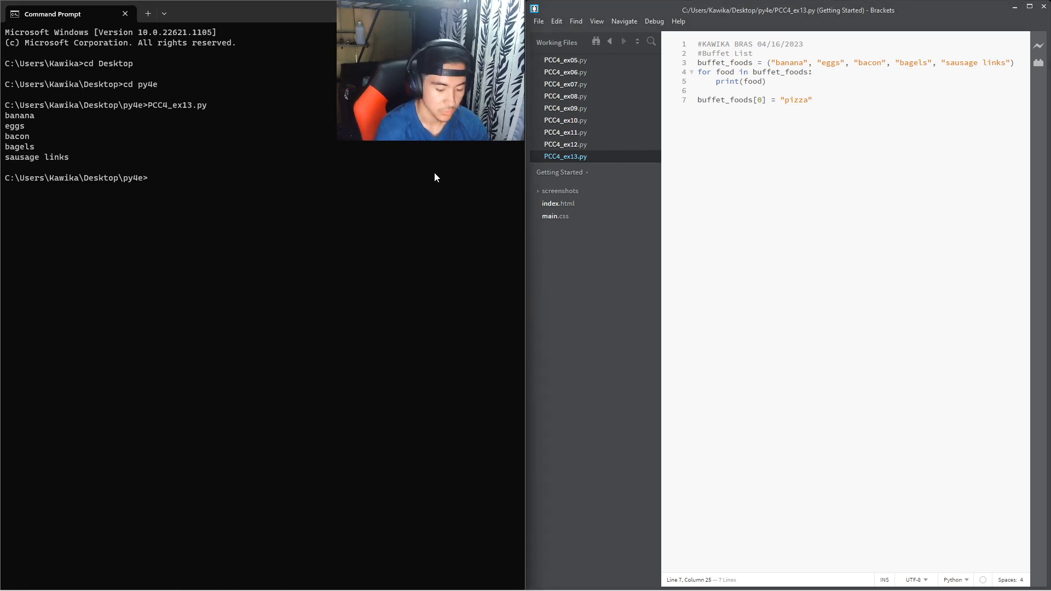
key("enter")
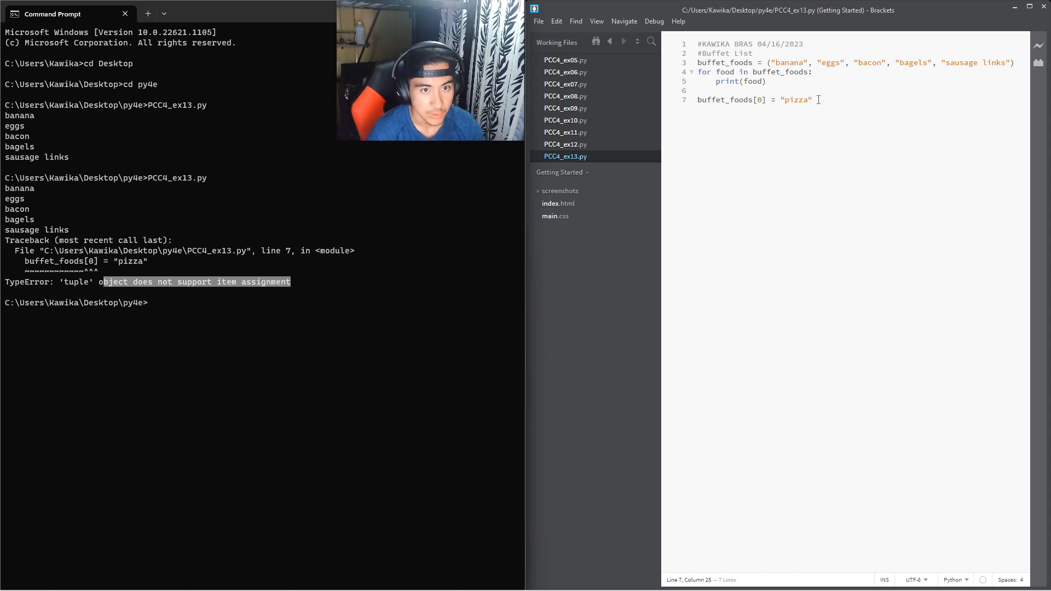
Step: Highlight the TypeError about tuple item assignment in Command Prompt
left_click_drag(722, 99, 812, 99)
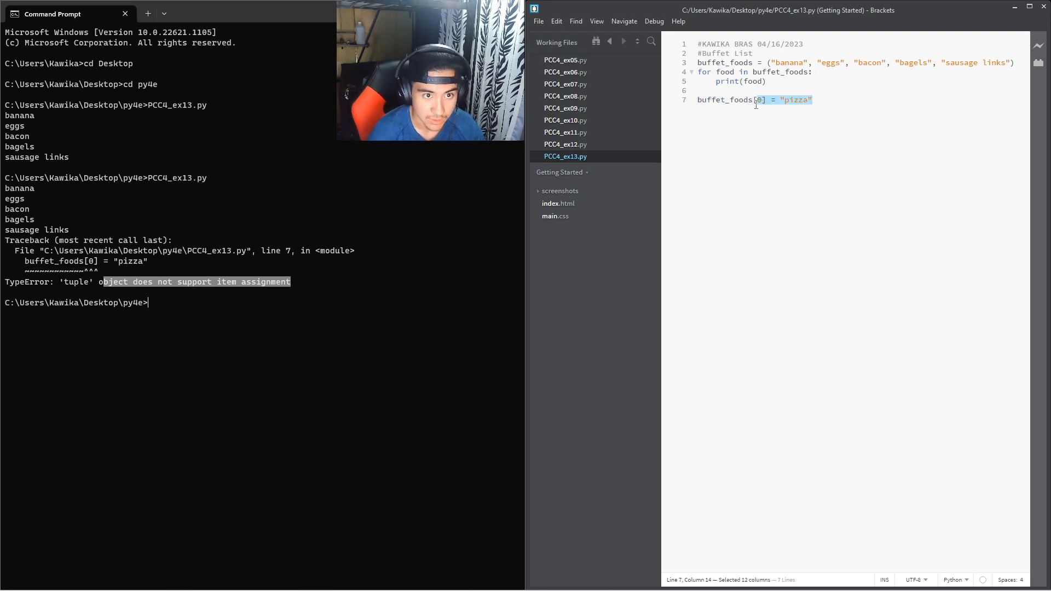
Step: Replace the pizza line with buffet_foods assigned a copy of the original five-food tuple
key("Delete")
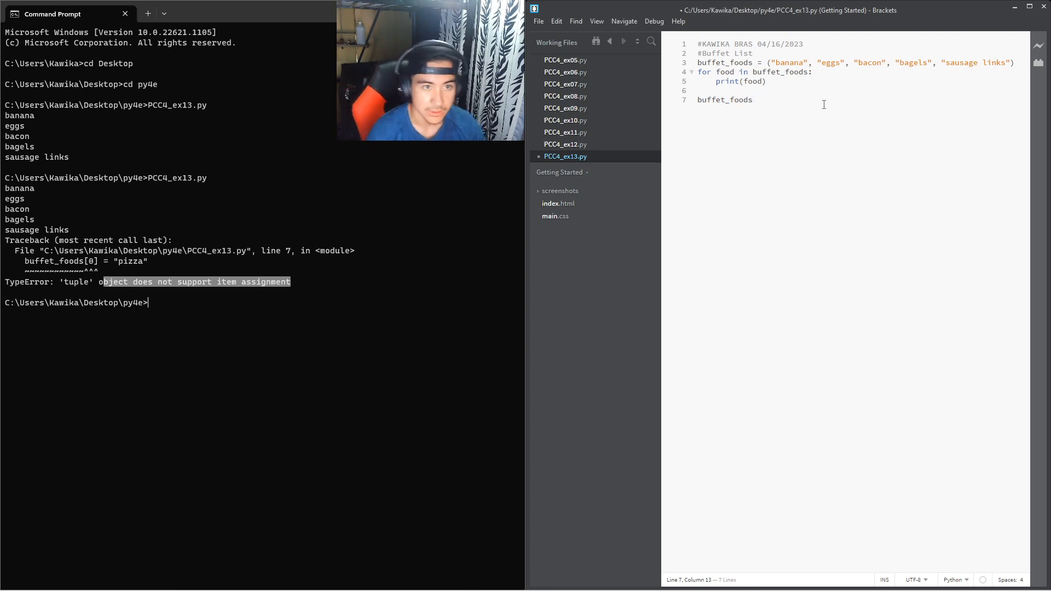
left_click_drag(769, 62, 1014, 62)
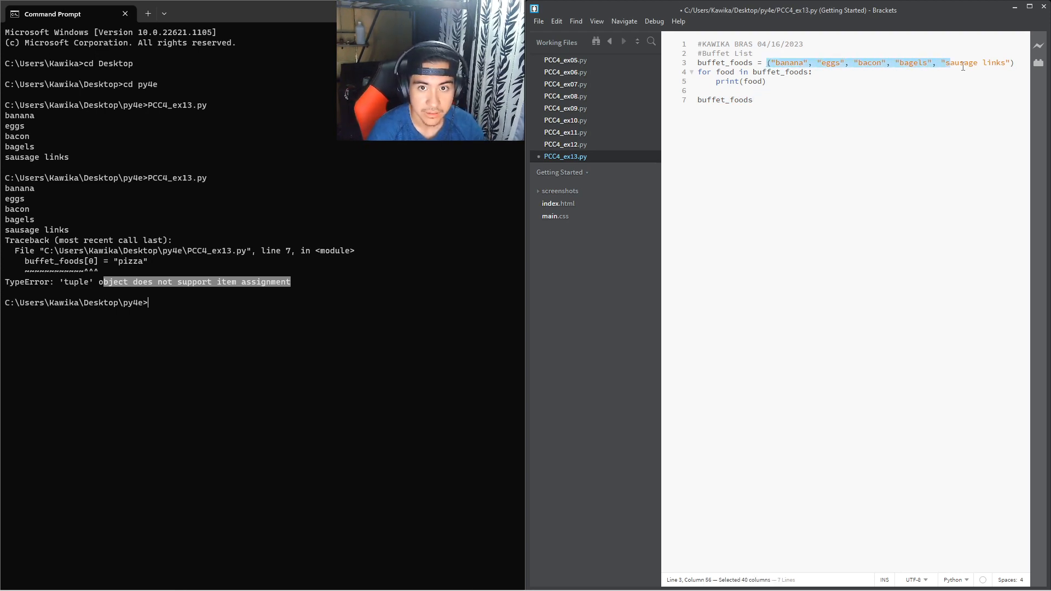
left_click(752, 99)
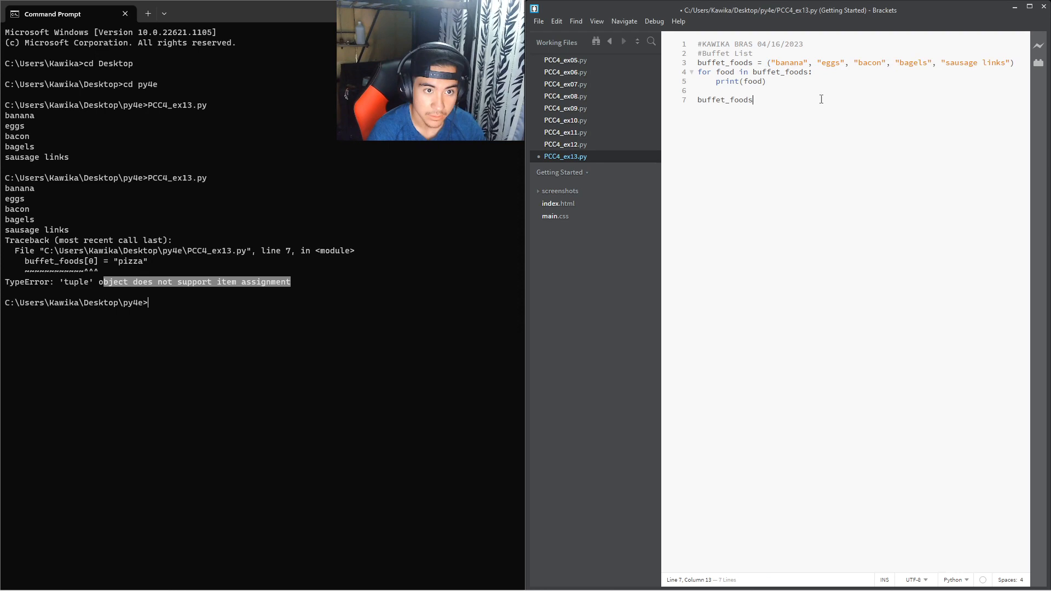
type("=")
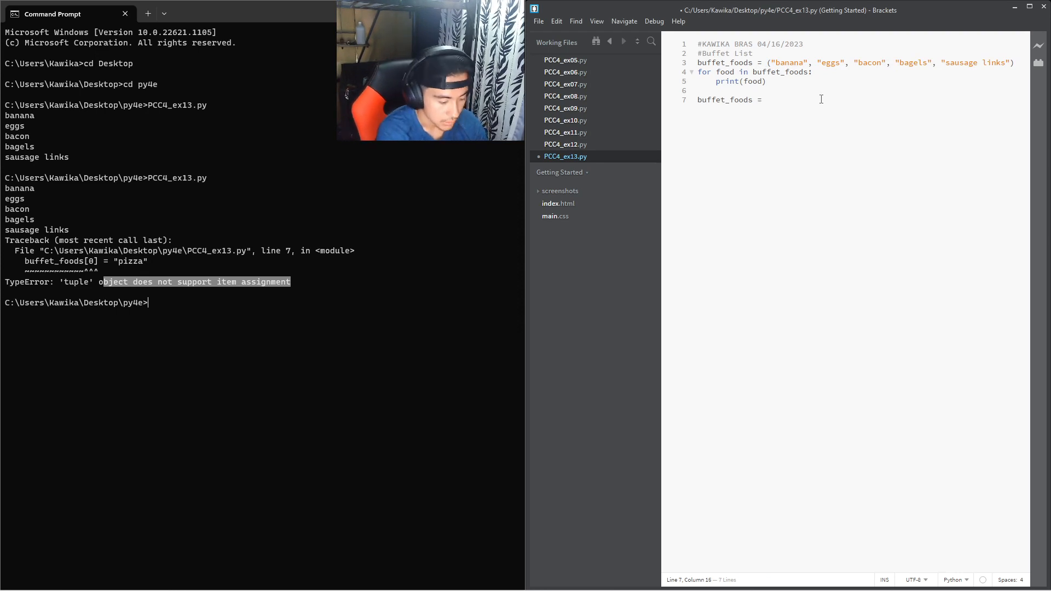
type("(\"banana\", \"eggs\", \"bacon\", \"bagels\", \"sausage links\")")
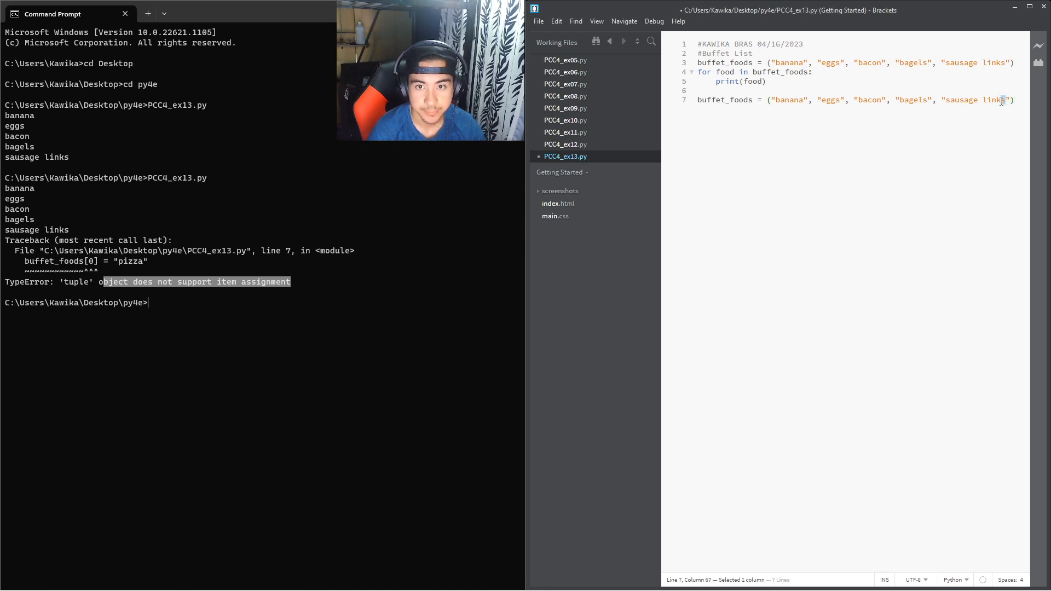
Step: In the new tuple, swap sausage links for crepes and bagels for toast
double_click(973, 100)
type("crepe")
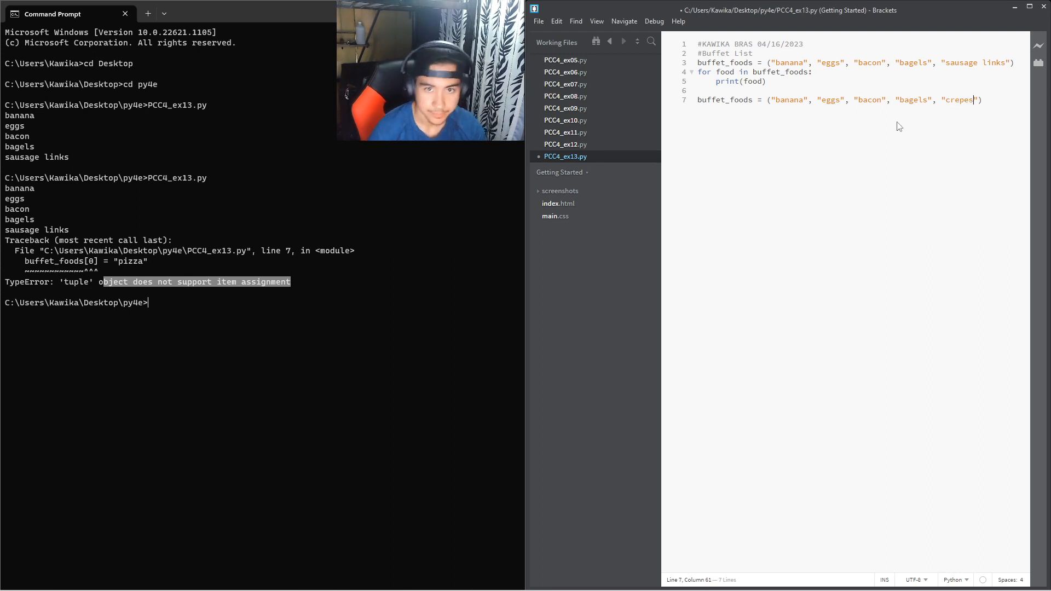
double_click(911, 99)
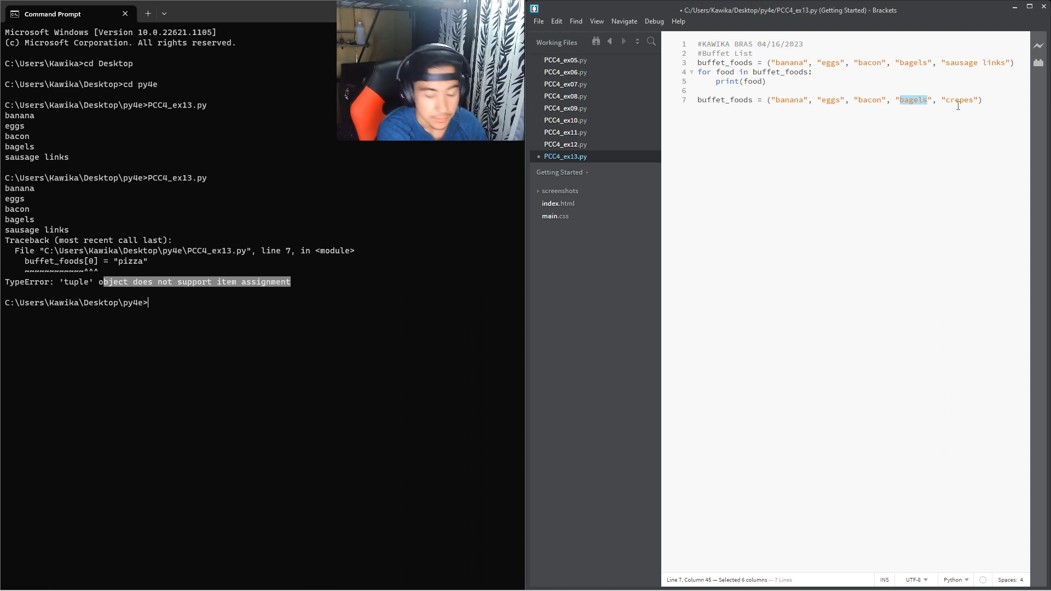
type("toast")
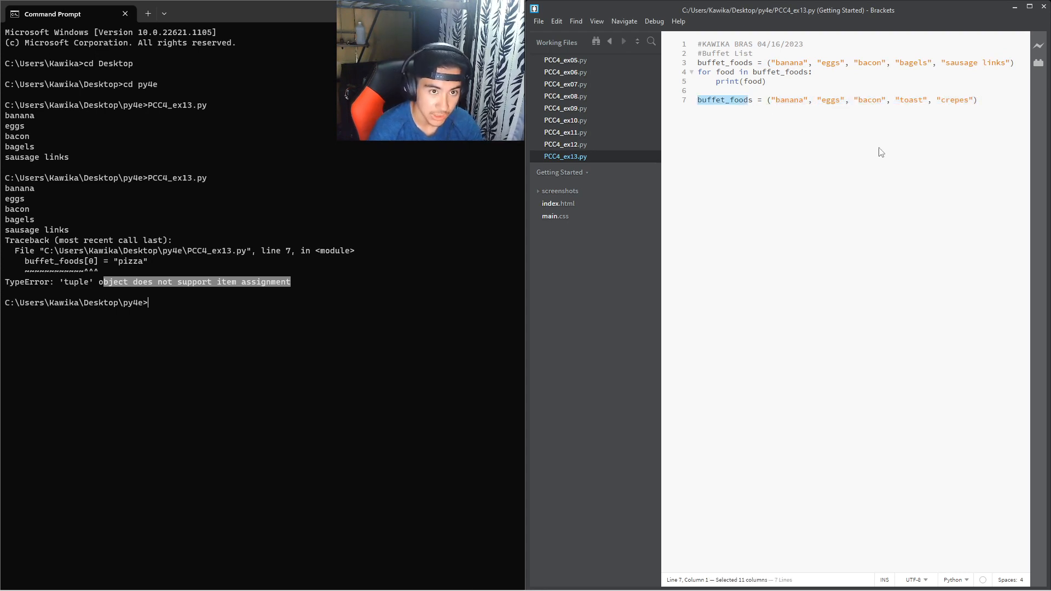
Step: After line 7, add a second 'for food in buffet_foods:' loop printing each food
left_click(991, 99)
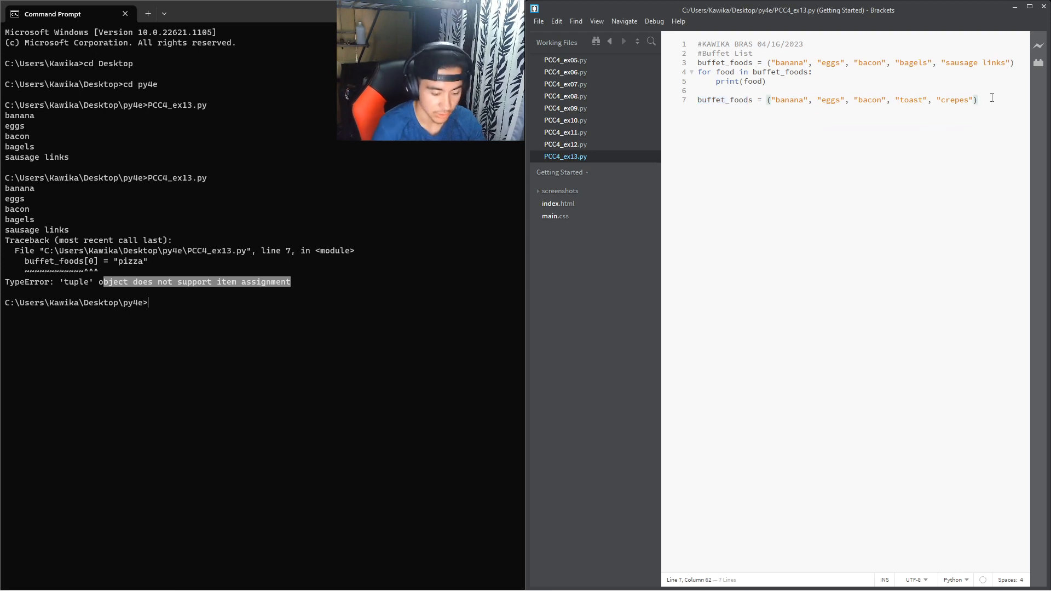
type("fo")
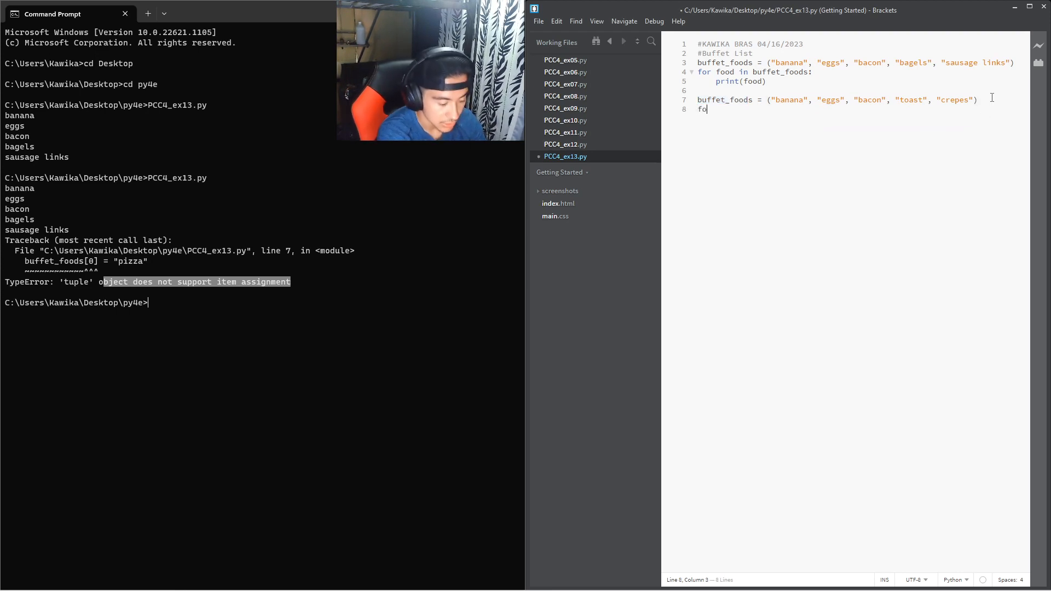
type("r")
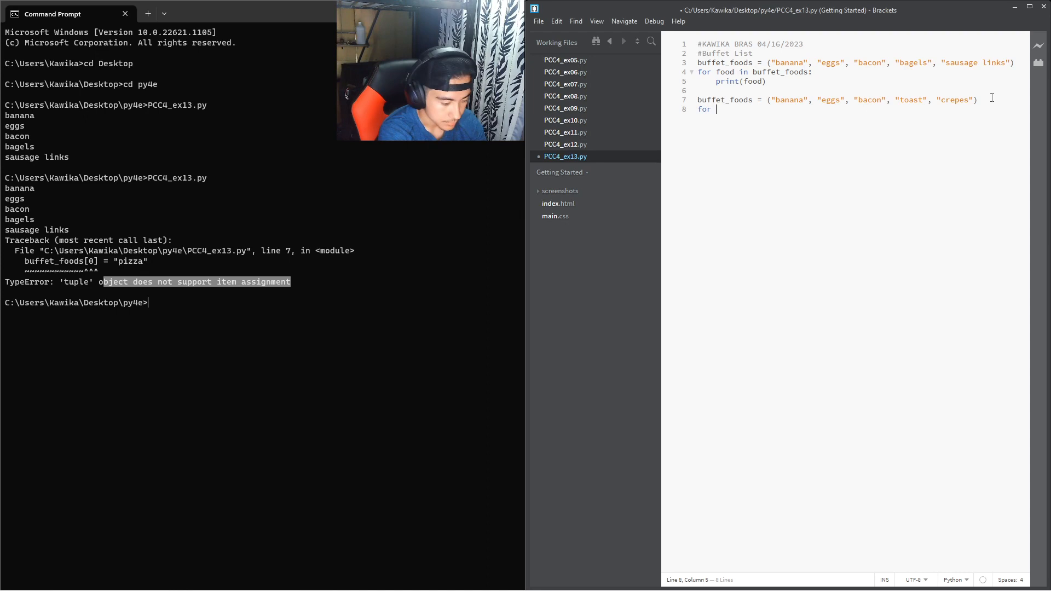
type("food in")
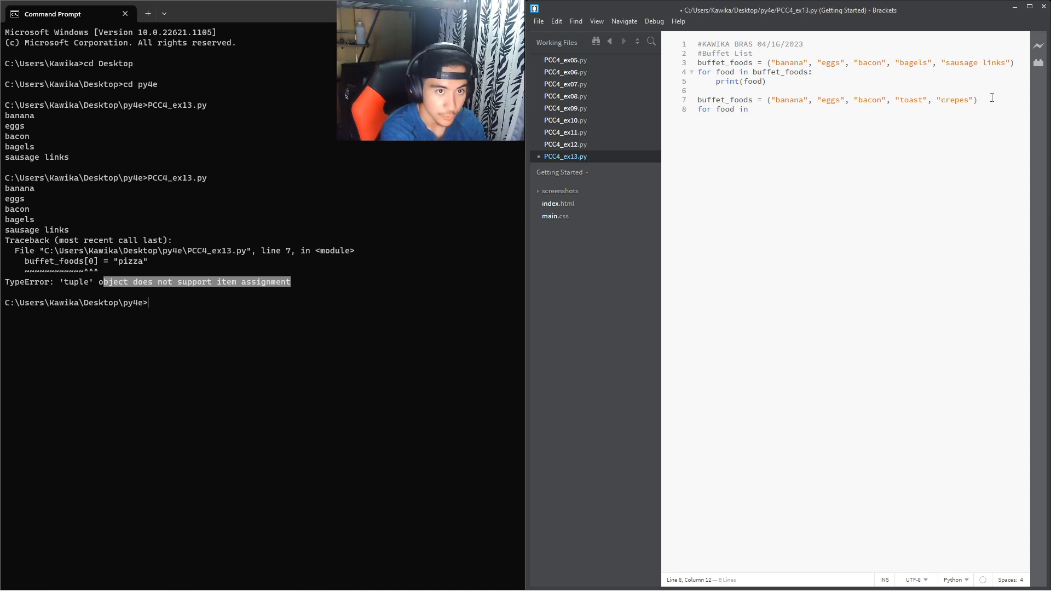
type("buffet_foods")
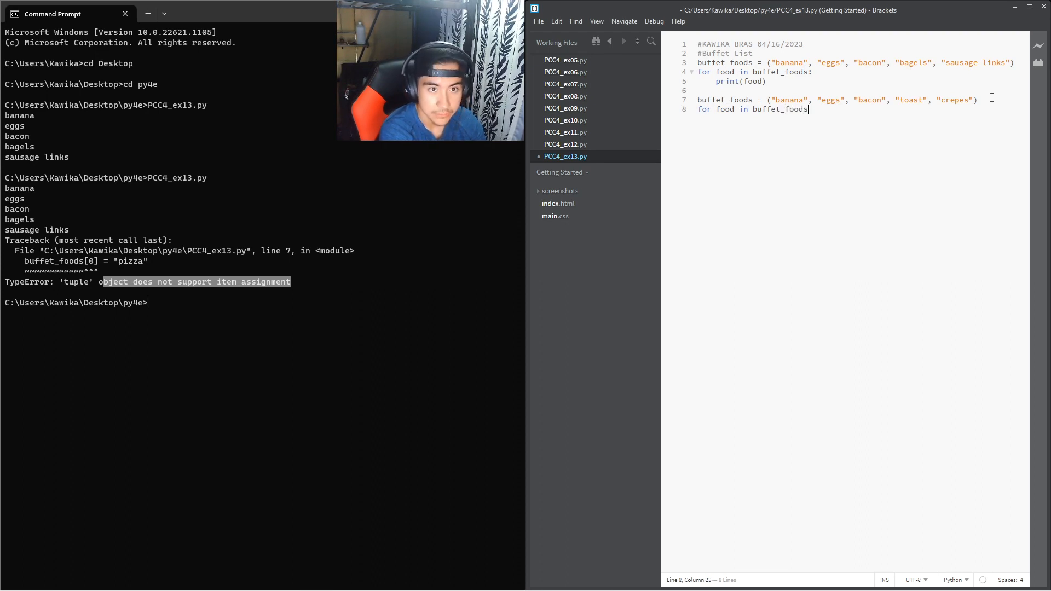
key("enter")
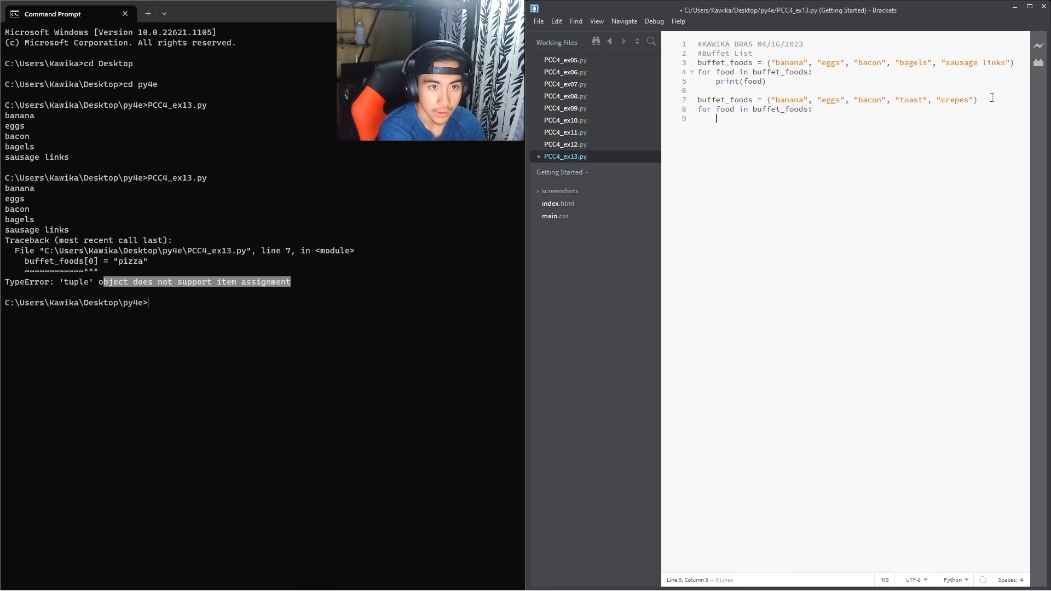
type("print")
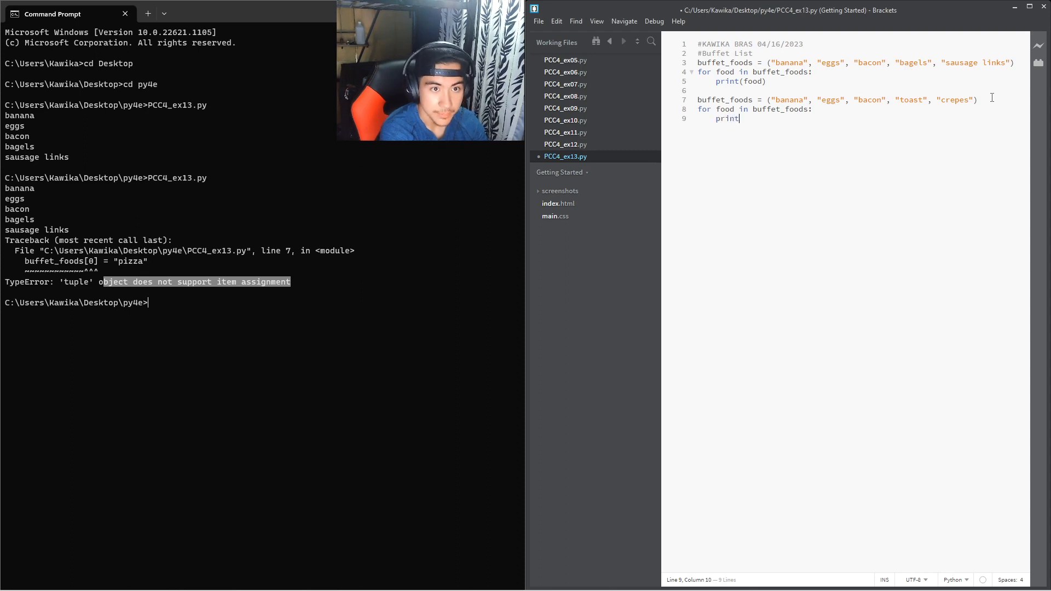
type("food)")
type("PCC4_ex13.py")
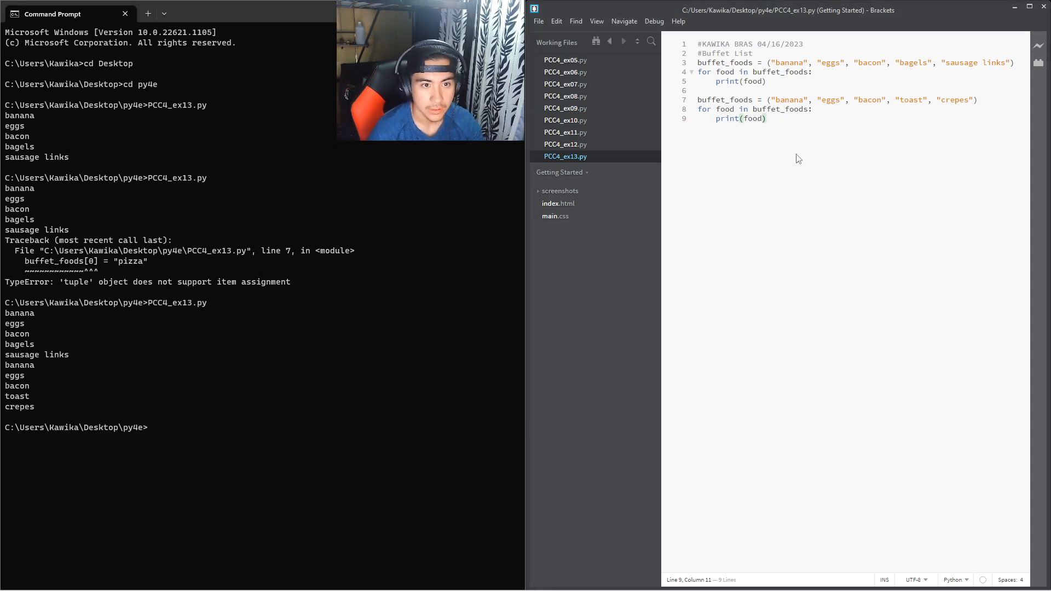
mouse_move(57, 362)
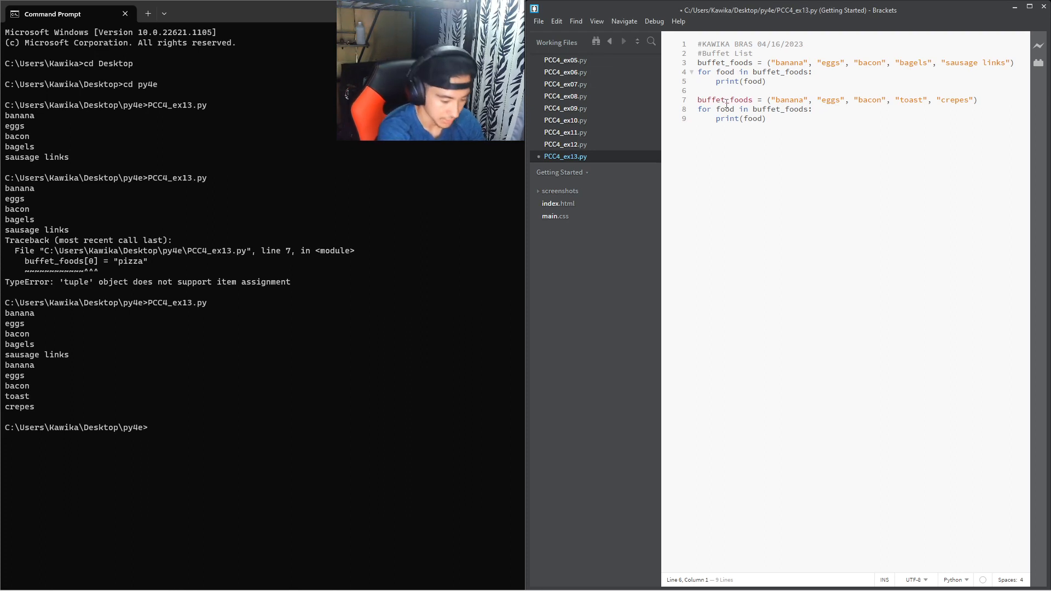
Step: Insert print("\nHere is a revised menu:") above the revised tuple line
type("print(\"")
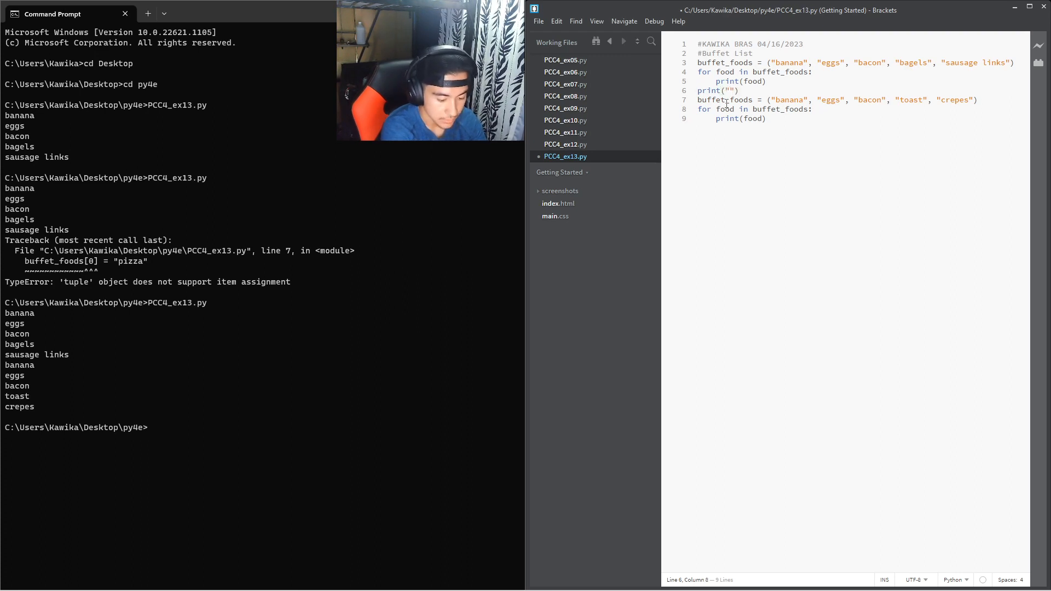
type("\\n")
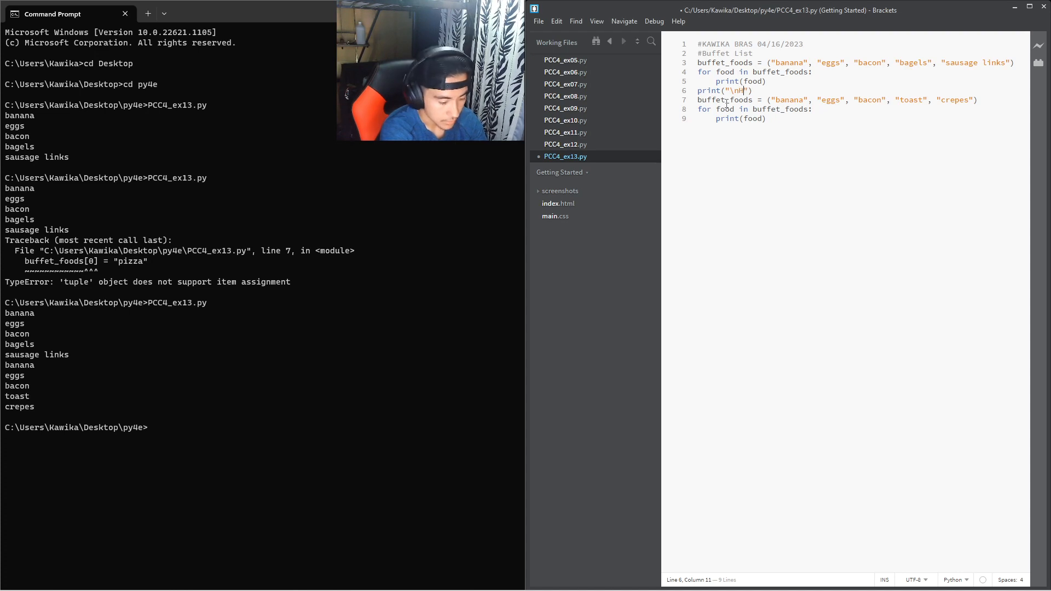
type("Here is a revised menu:")
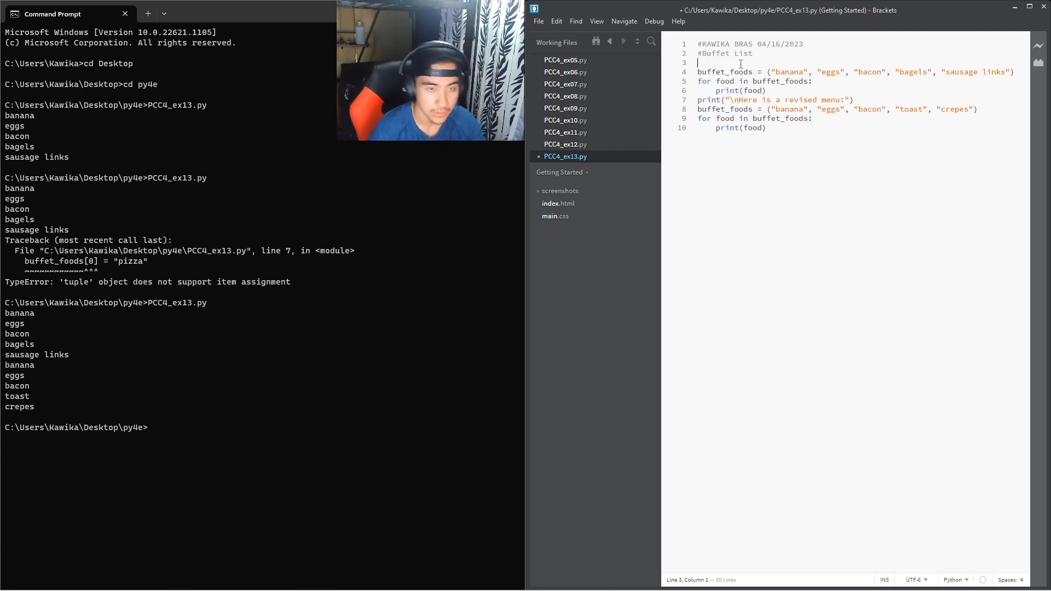
Step: Add print("This is the buffet menu:") on line 3 and highlight that heading in the output
type("print")
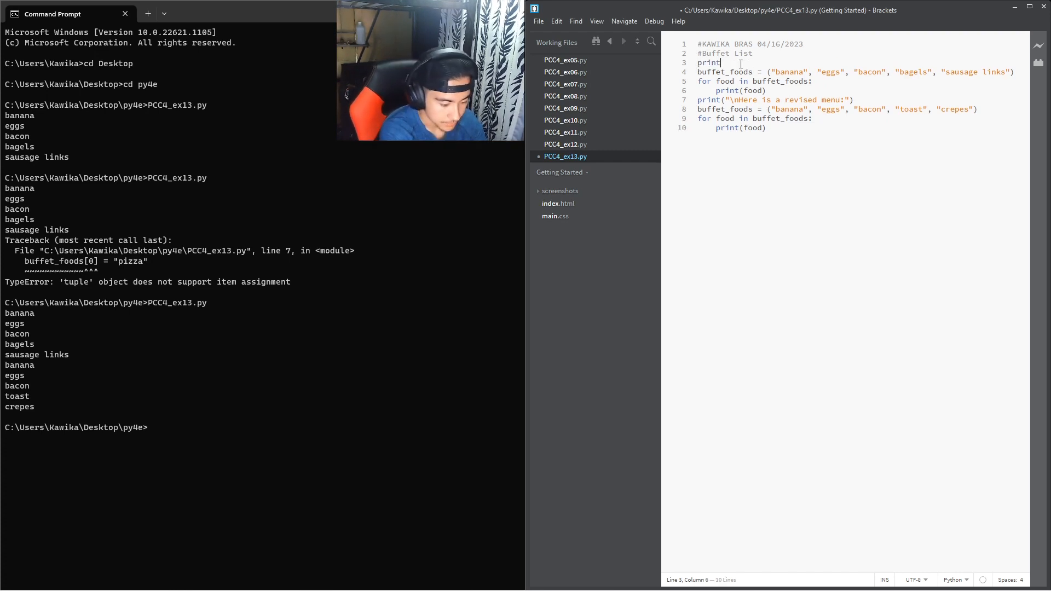
type("(\"\")")
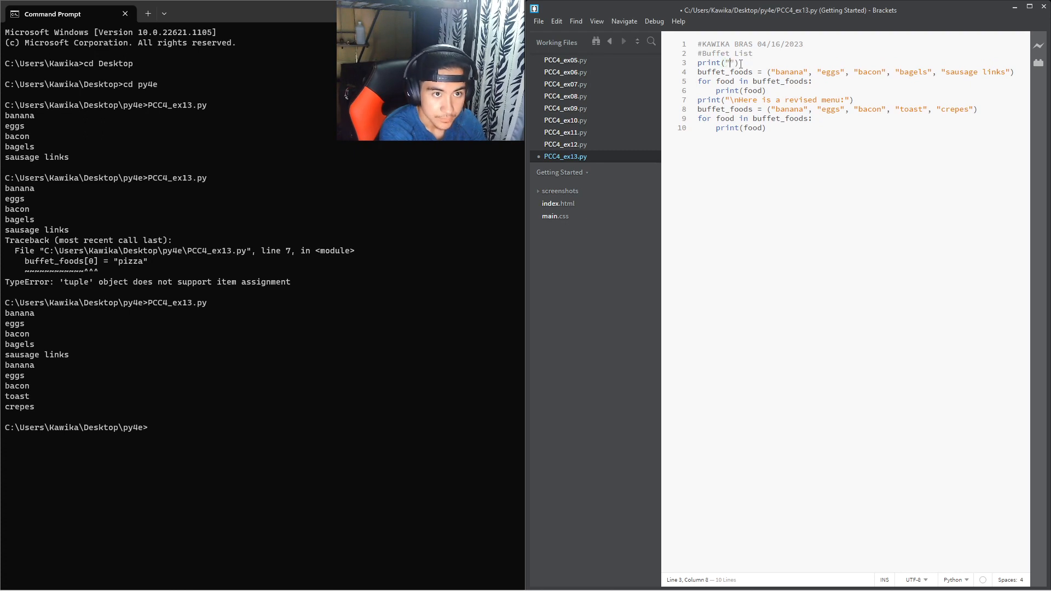
type("This")
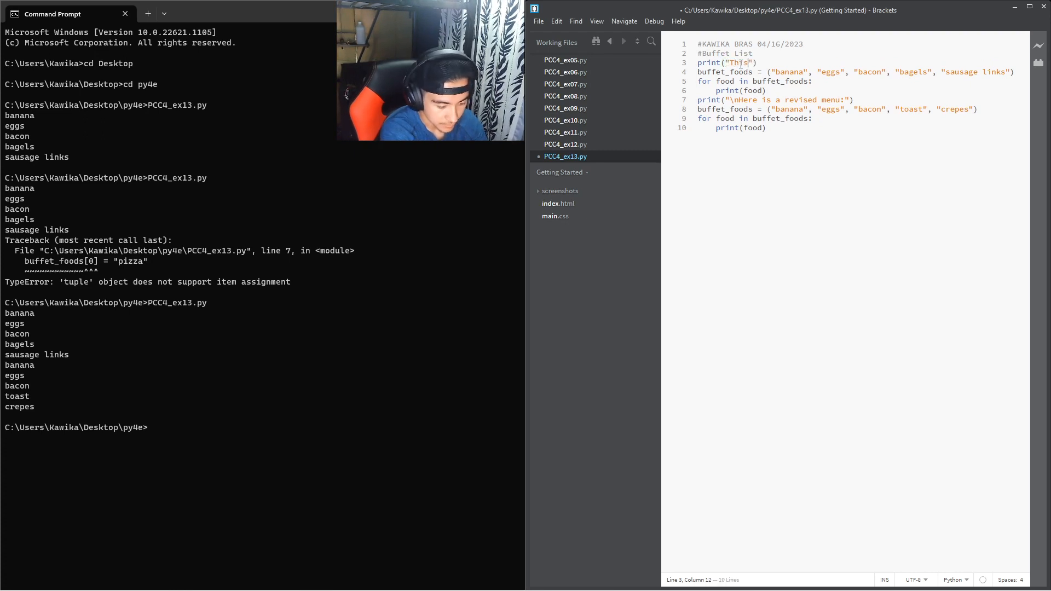
type("is the buffet menu:")
left_click(262, 427)
type("PCC4_ex13.py")
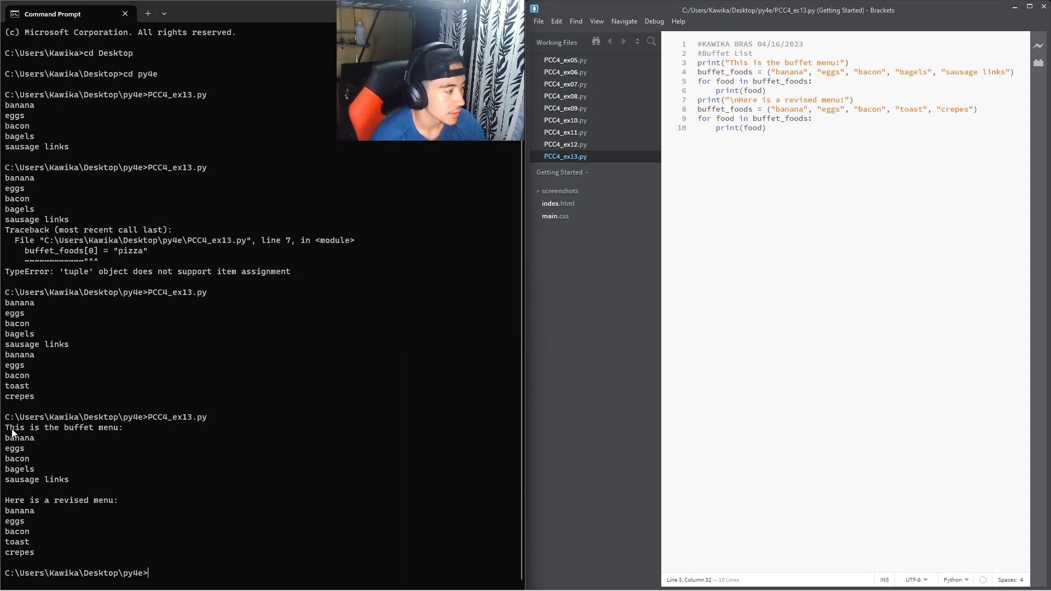
left_click_drag(5, 426, 104, 427)
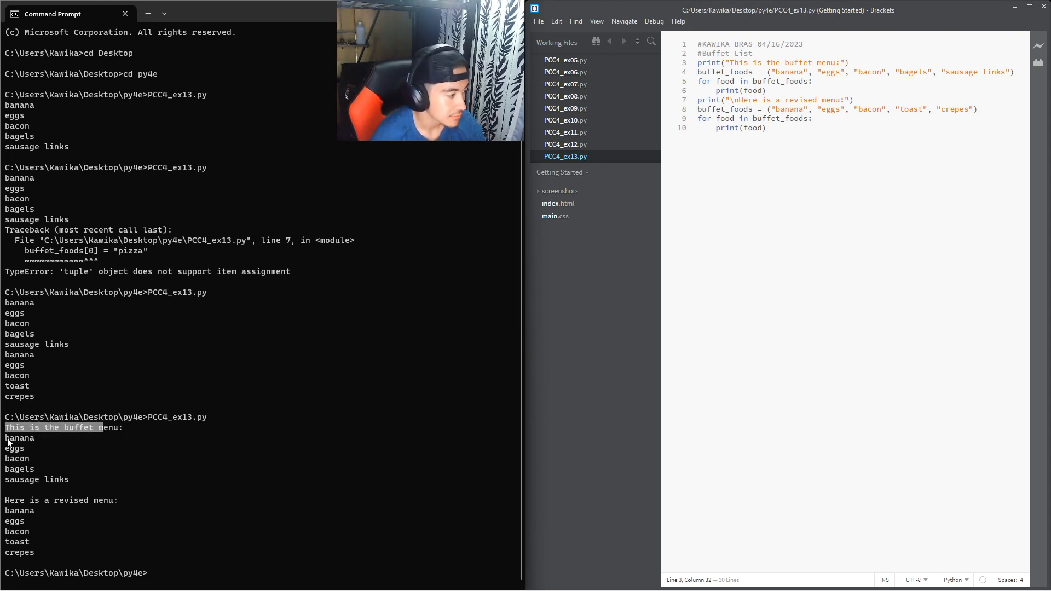